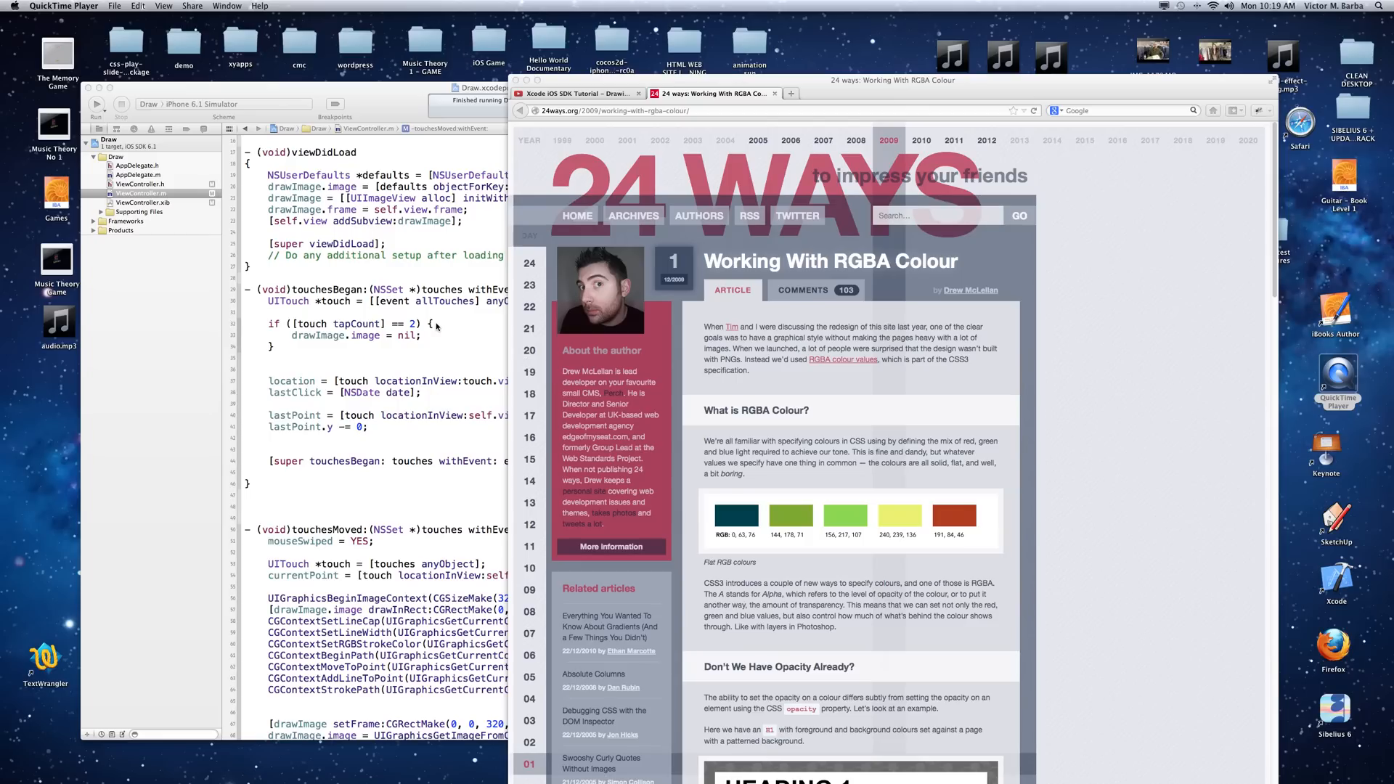
pyautogui.moveTo(394, 153)
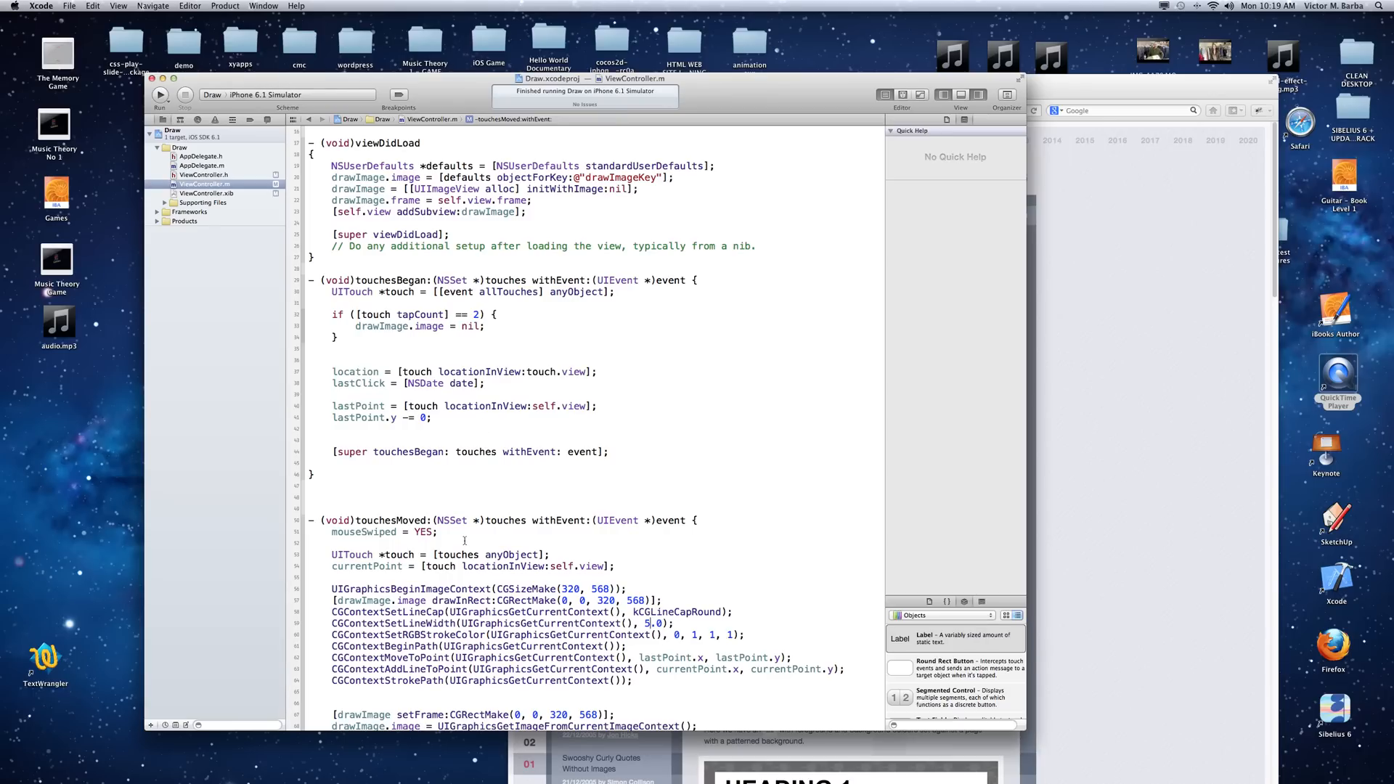
# Step: Scroll ViewController.m to its header comments and select the author name
pyautogui.scroll(3)
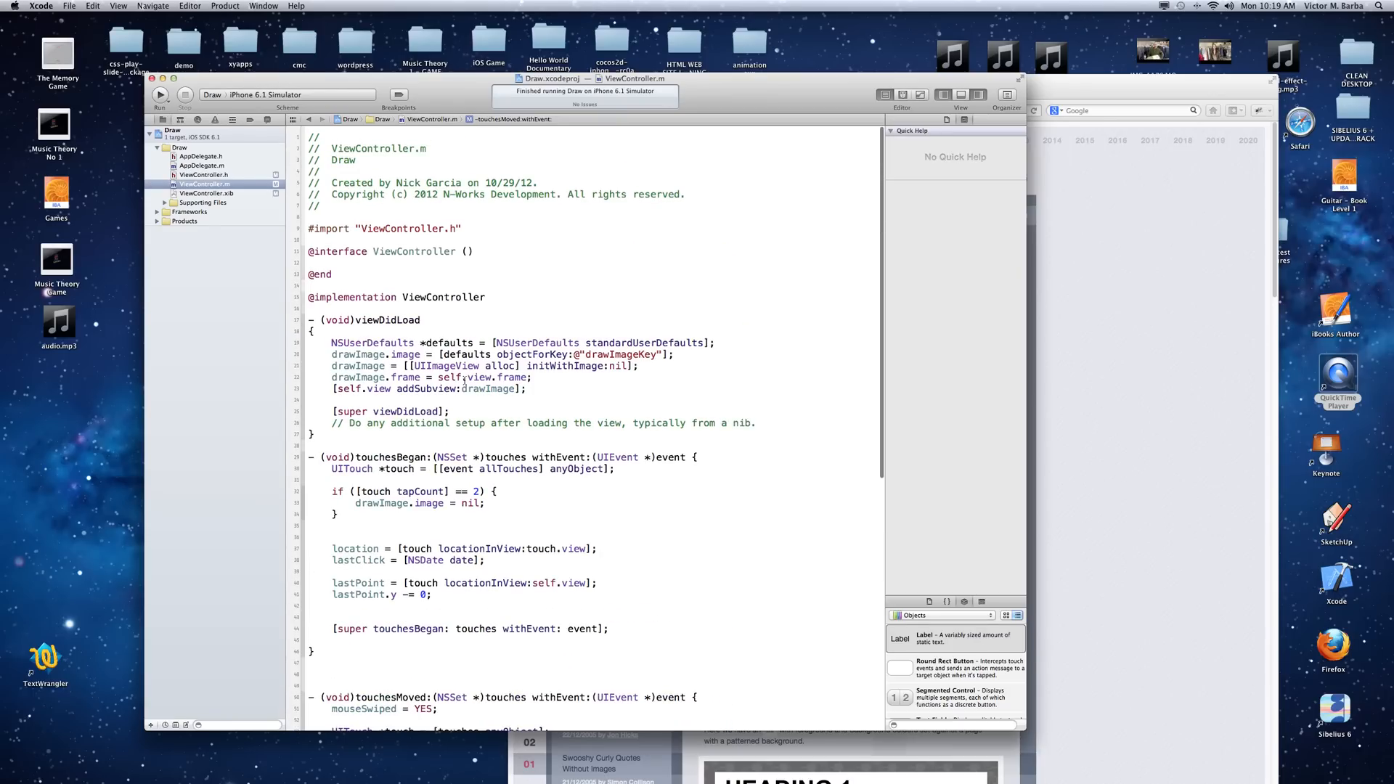
pyautogui.scroll(3)
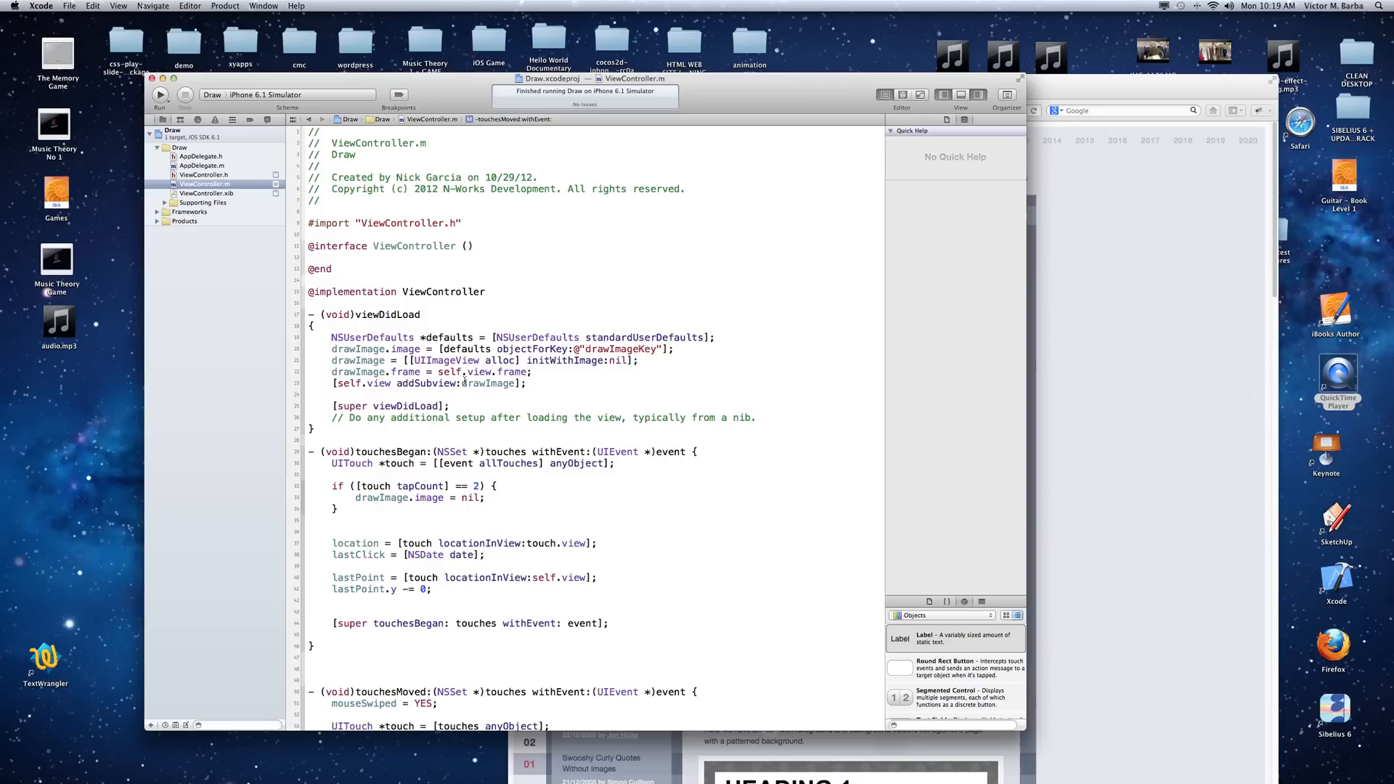
pyautogui.moveTo(591, 389)
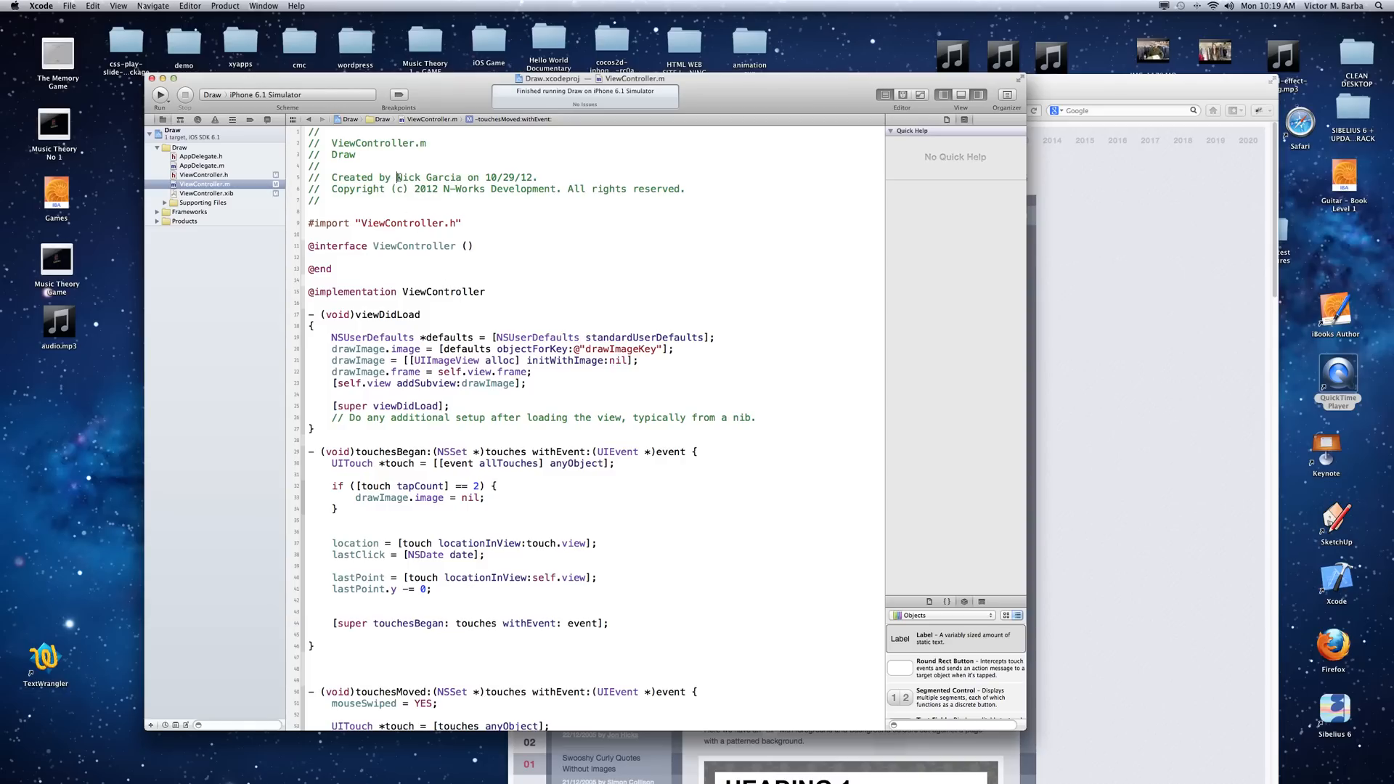
pyautogui.doubleClick(427, 177)
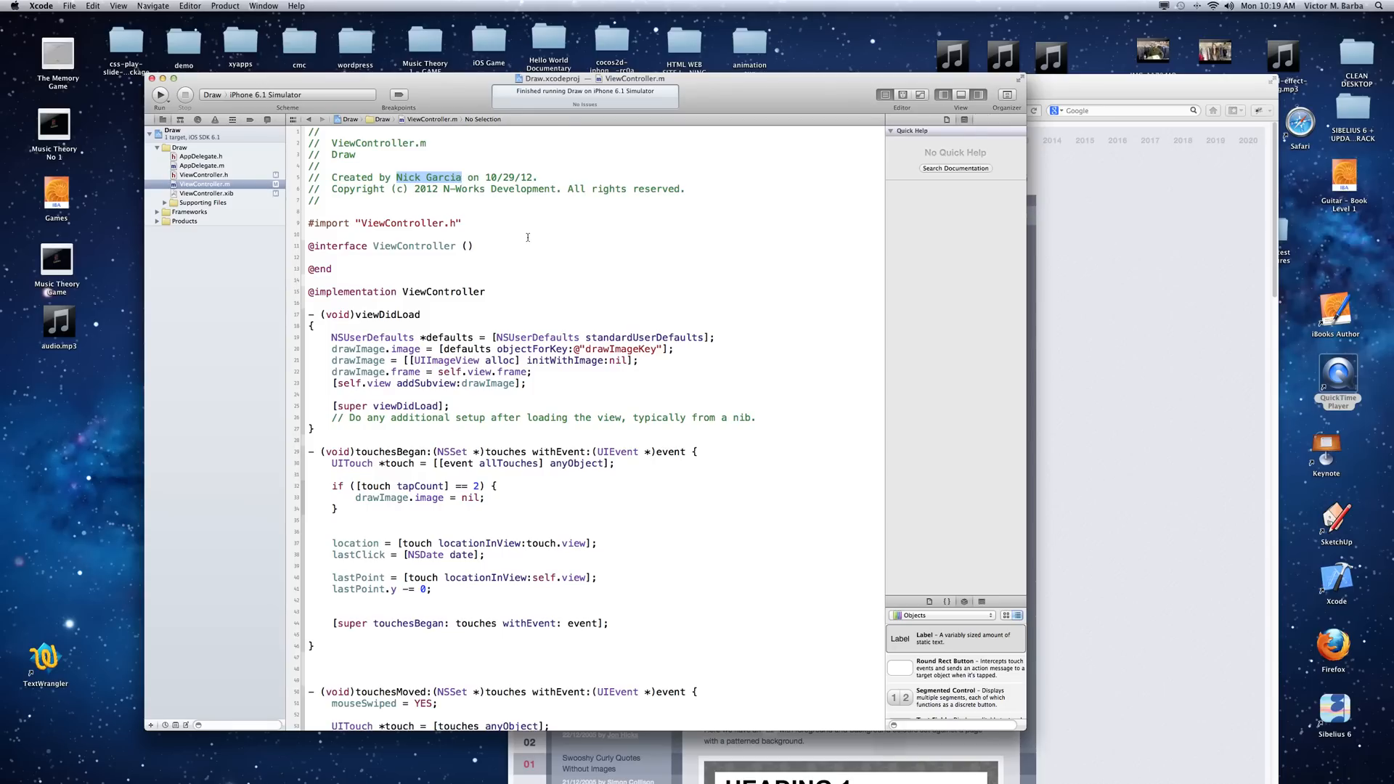
pyautogui.moveTo(455, 171)
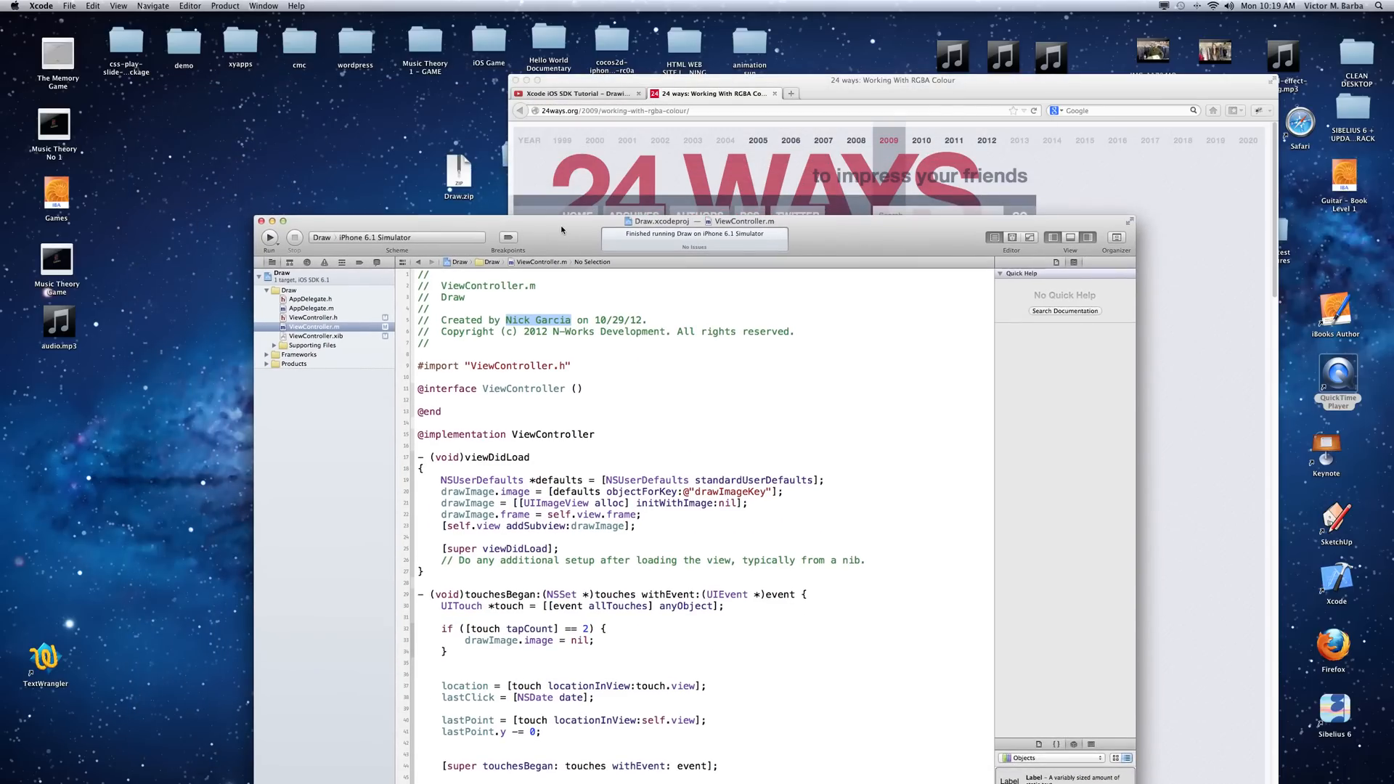
pyautogui.moveTo(572, 85)
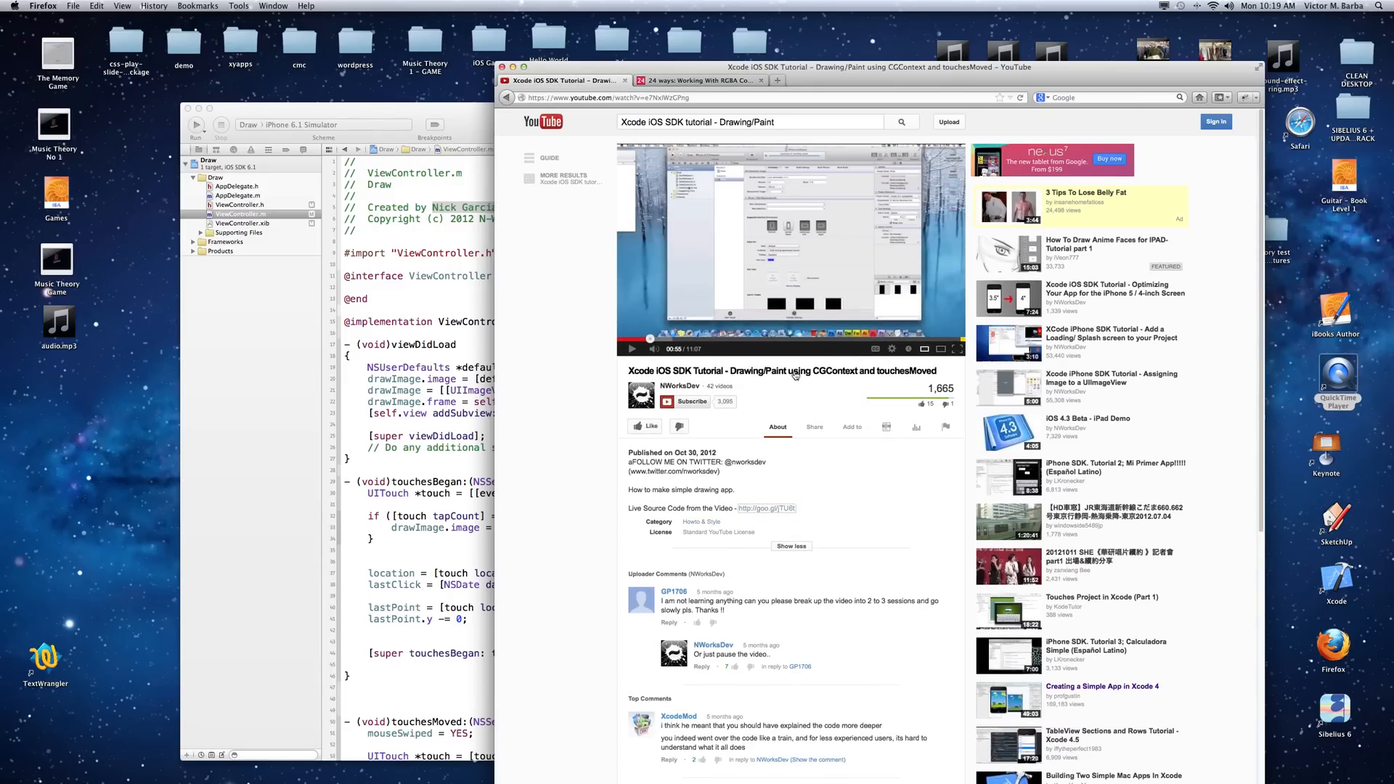
pyautogui.moveTo(817, 378)
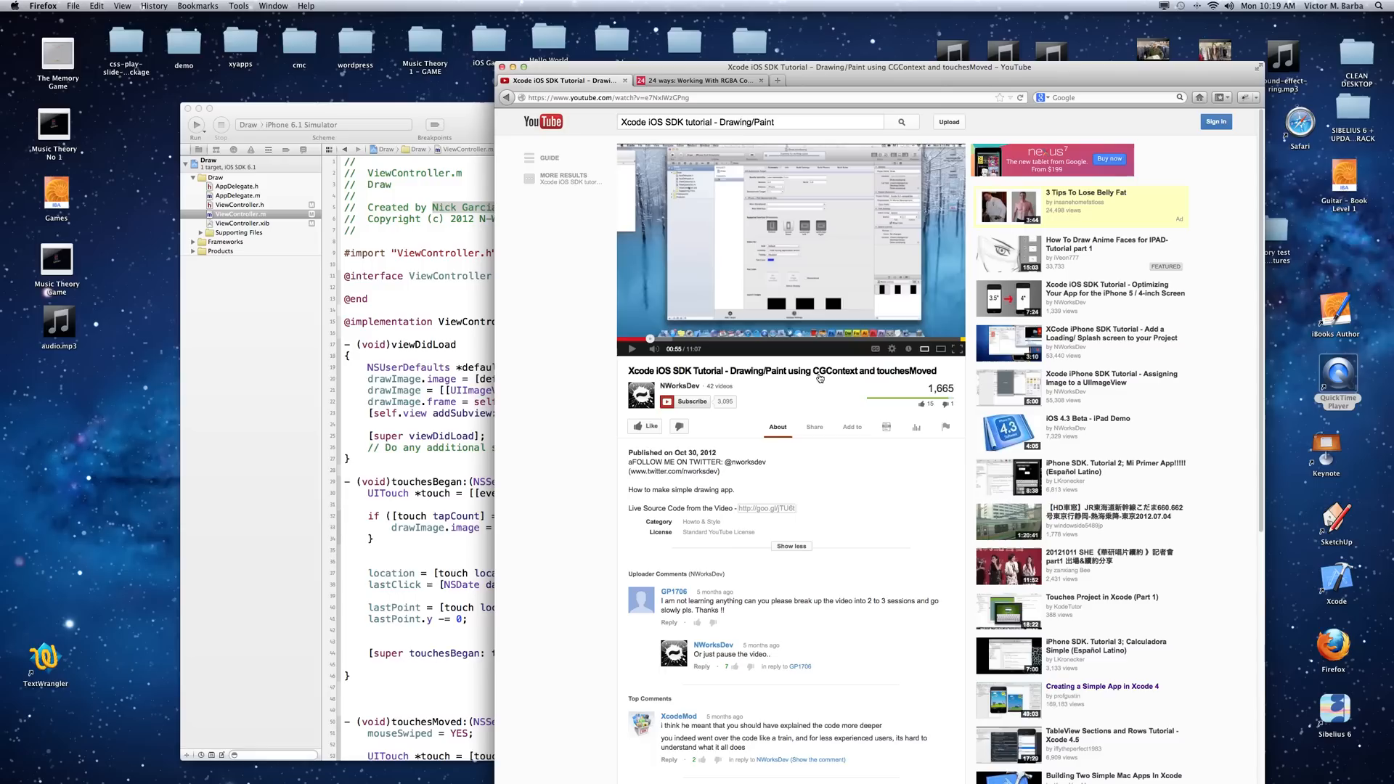
pyautogui.moveTo(822, 362)
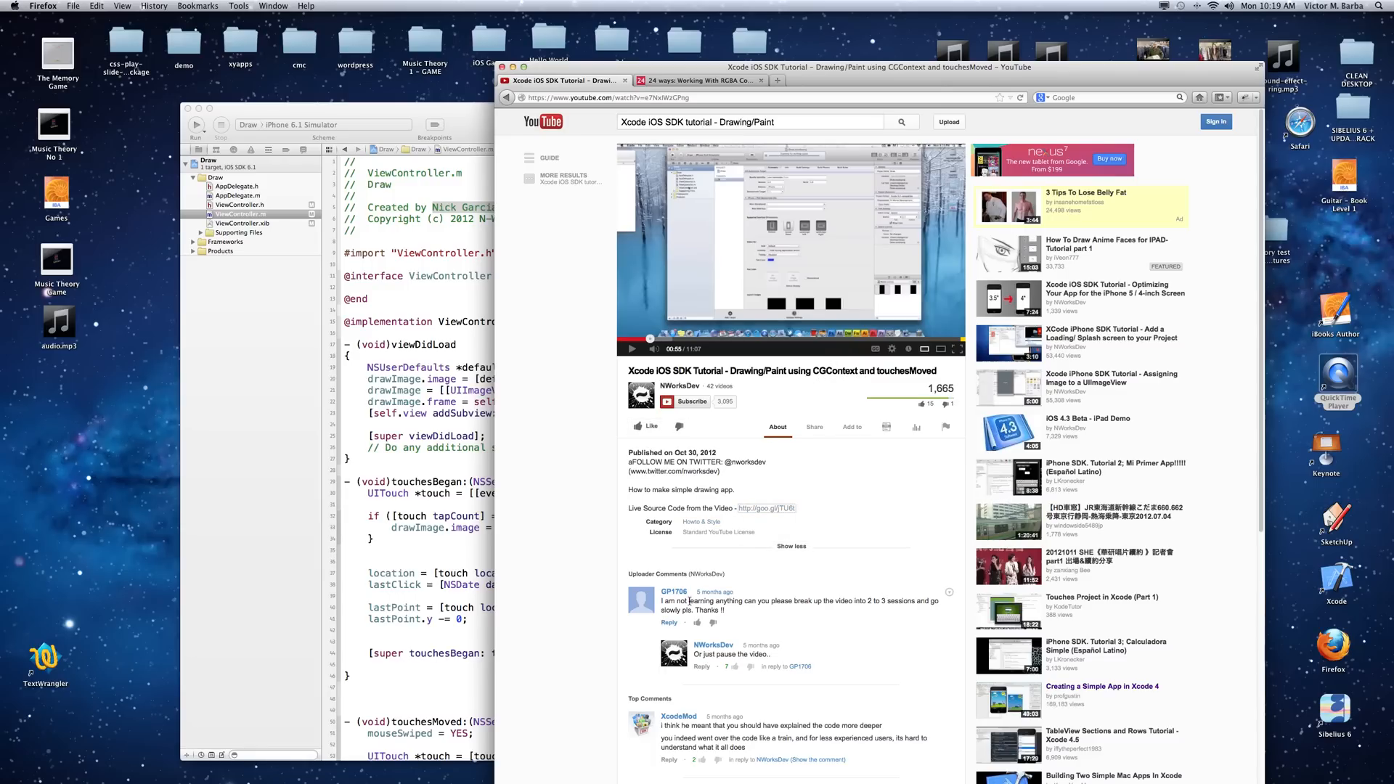
pyautogui.moveTo(737, 615)
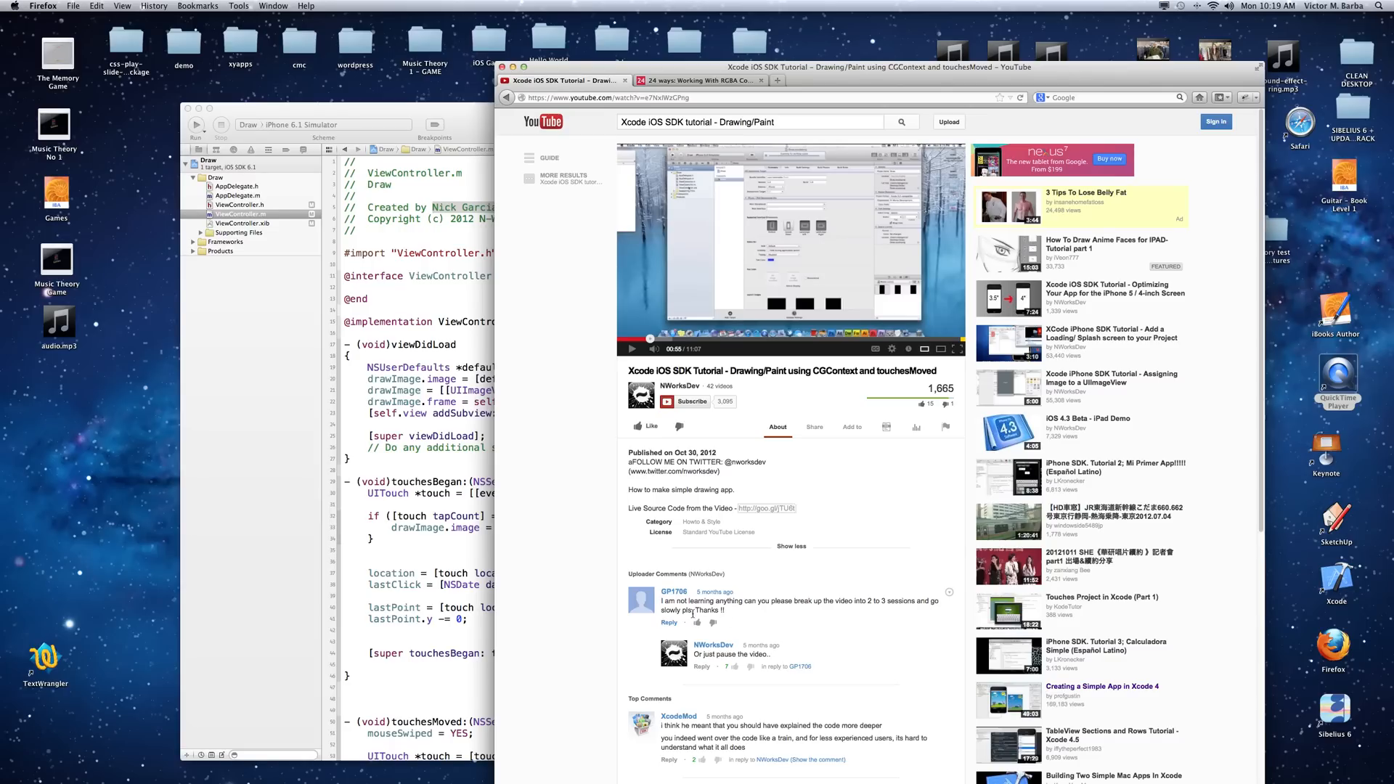
pyautogui.moveTo(756, 611)
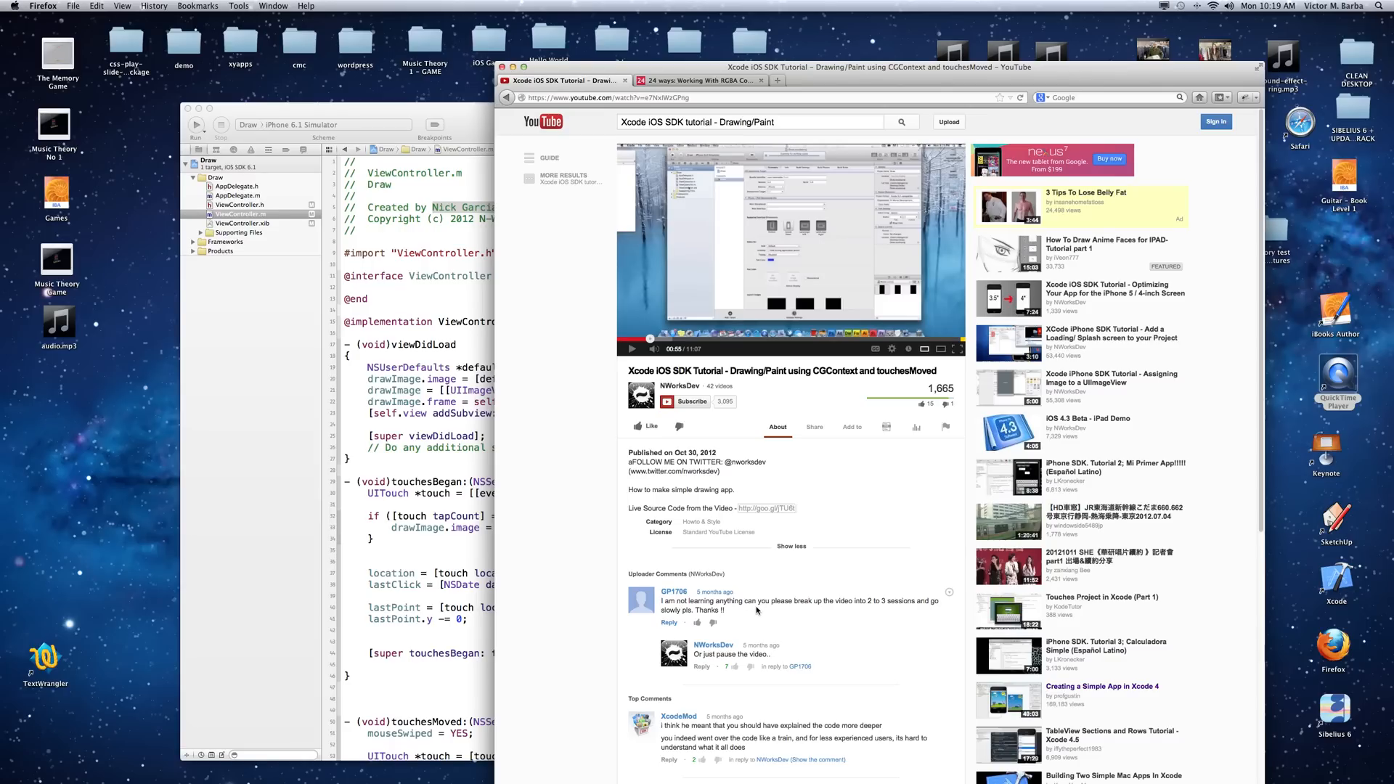
pyautogui.moveTo(735, 645)
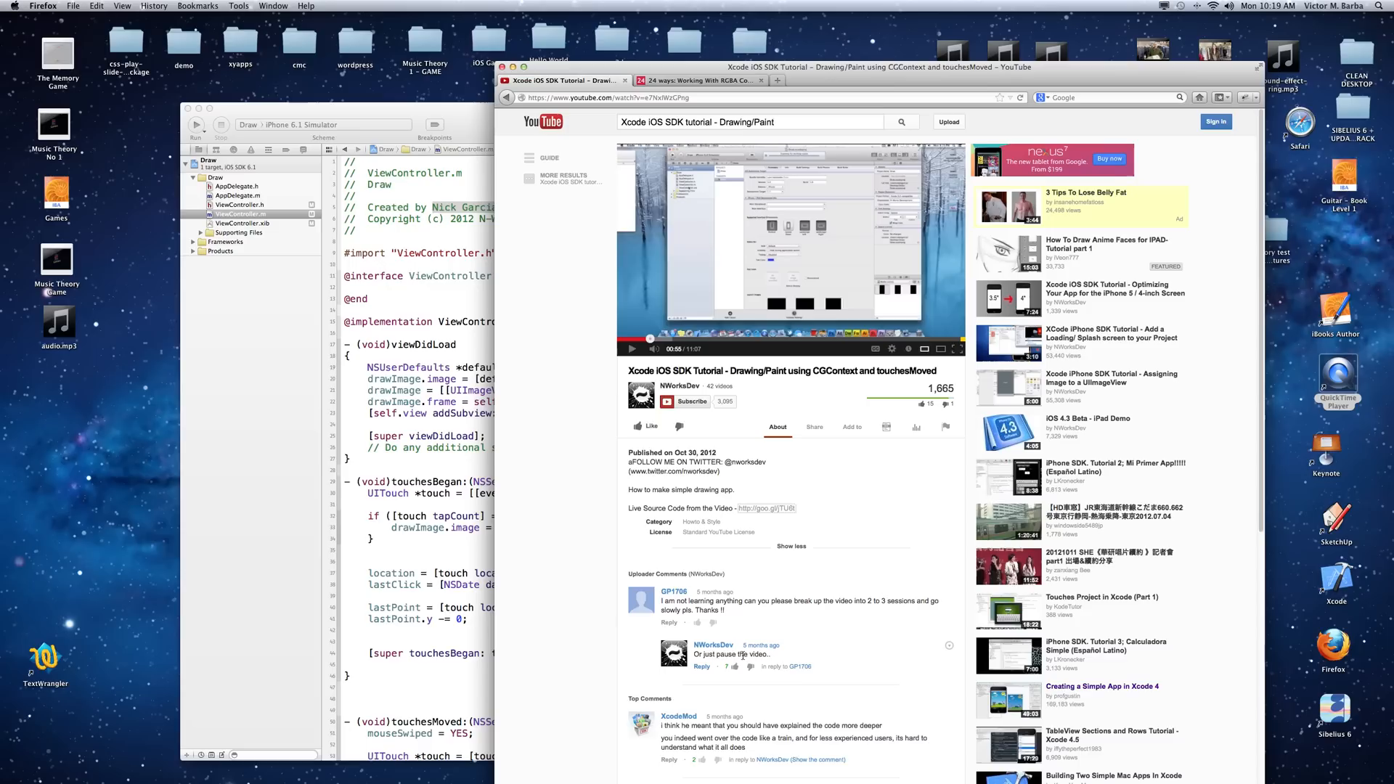
# Step: Scroll through the YouTube tutorial's comments to the end and back up
pyautogui.scroll(-3)
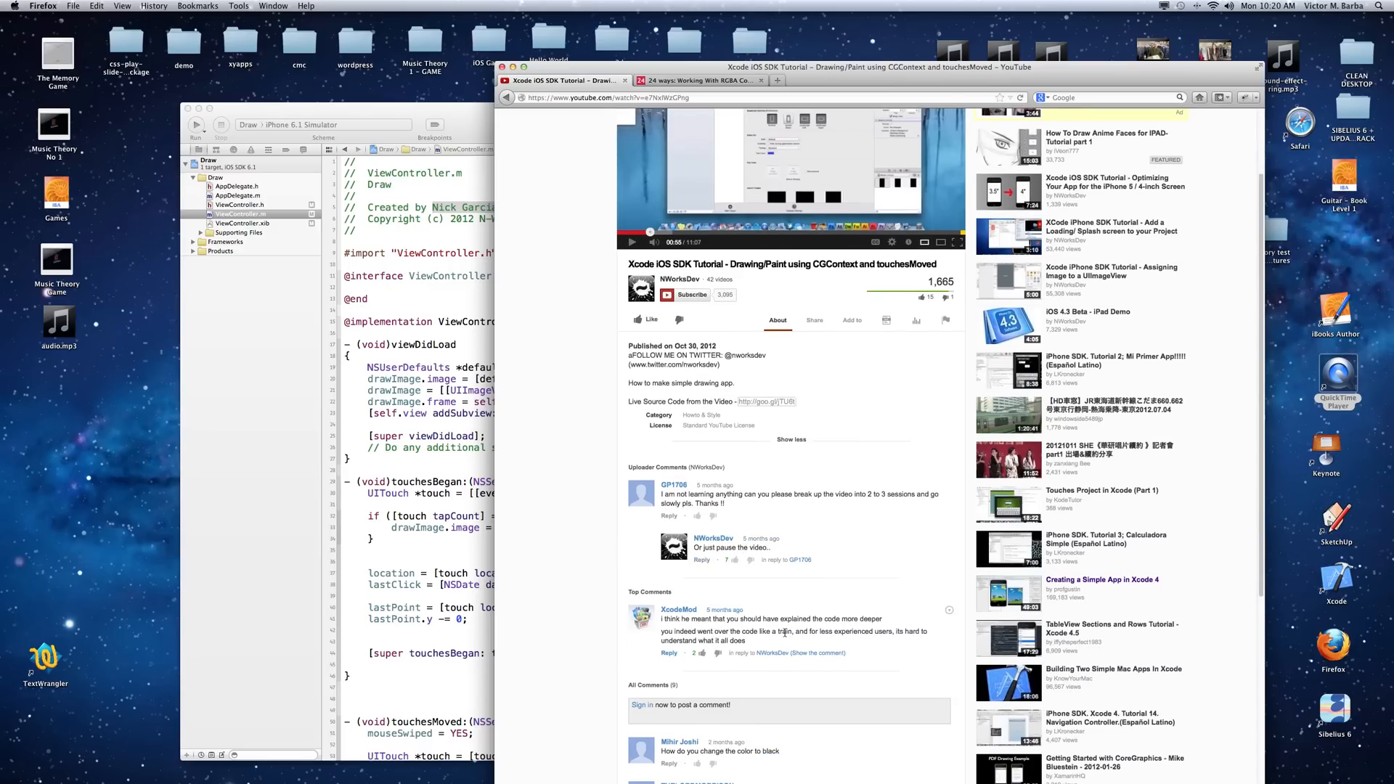
pyautogui.moveTo(750, 672)
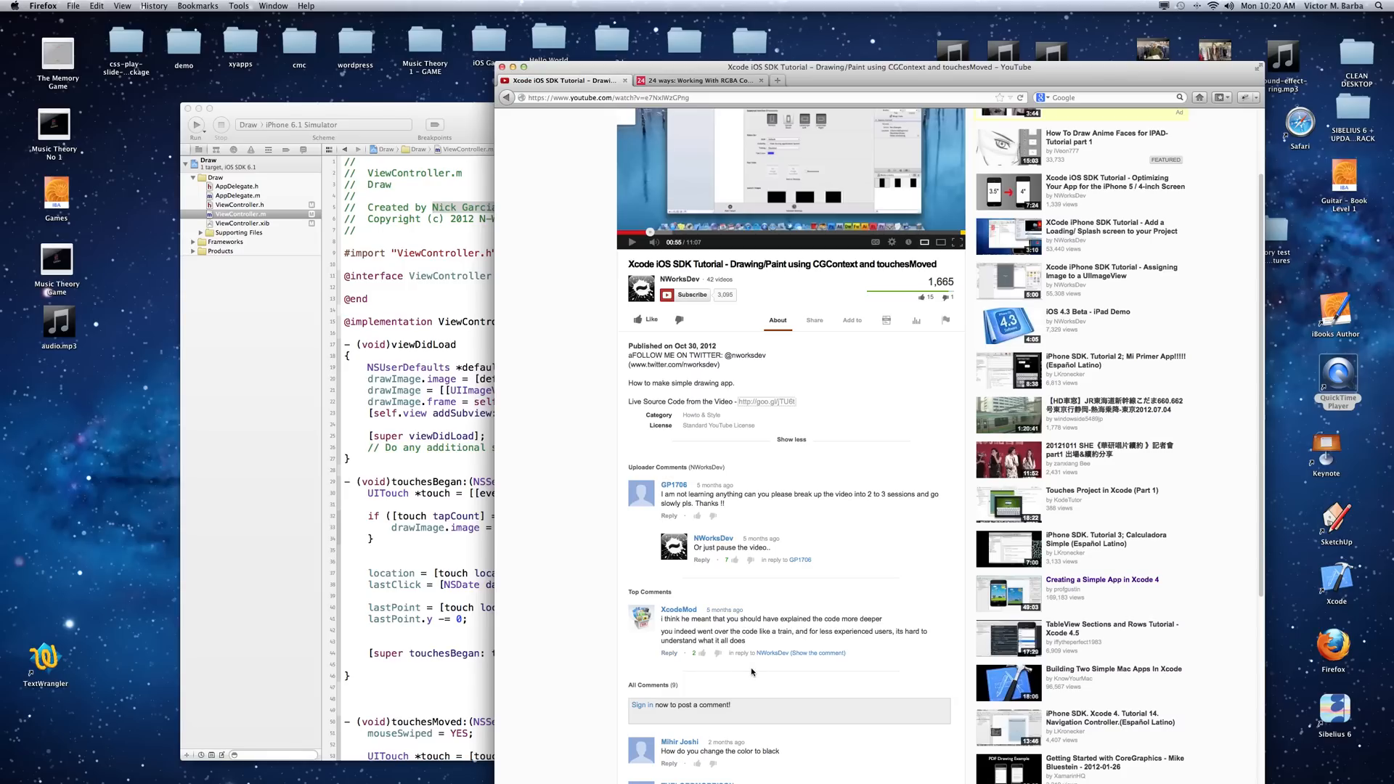
pyautogui.scroll(-3)
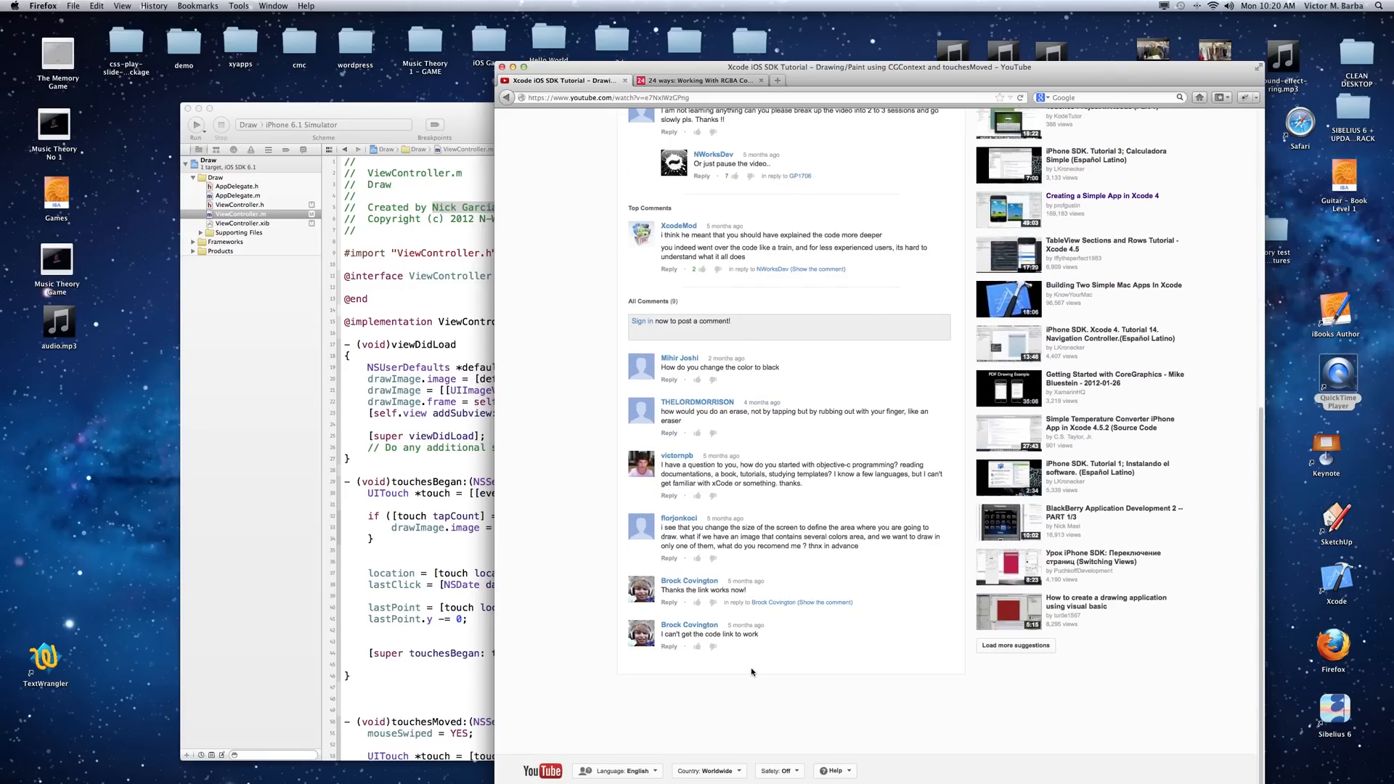
pyautogui.scroll(3)
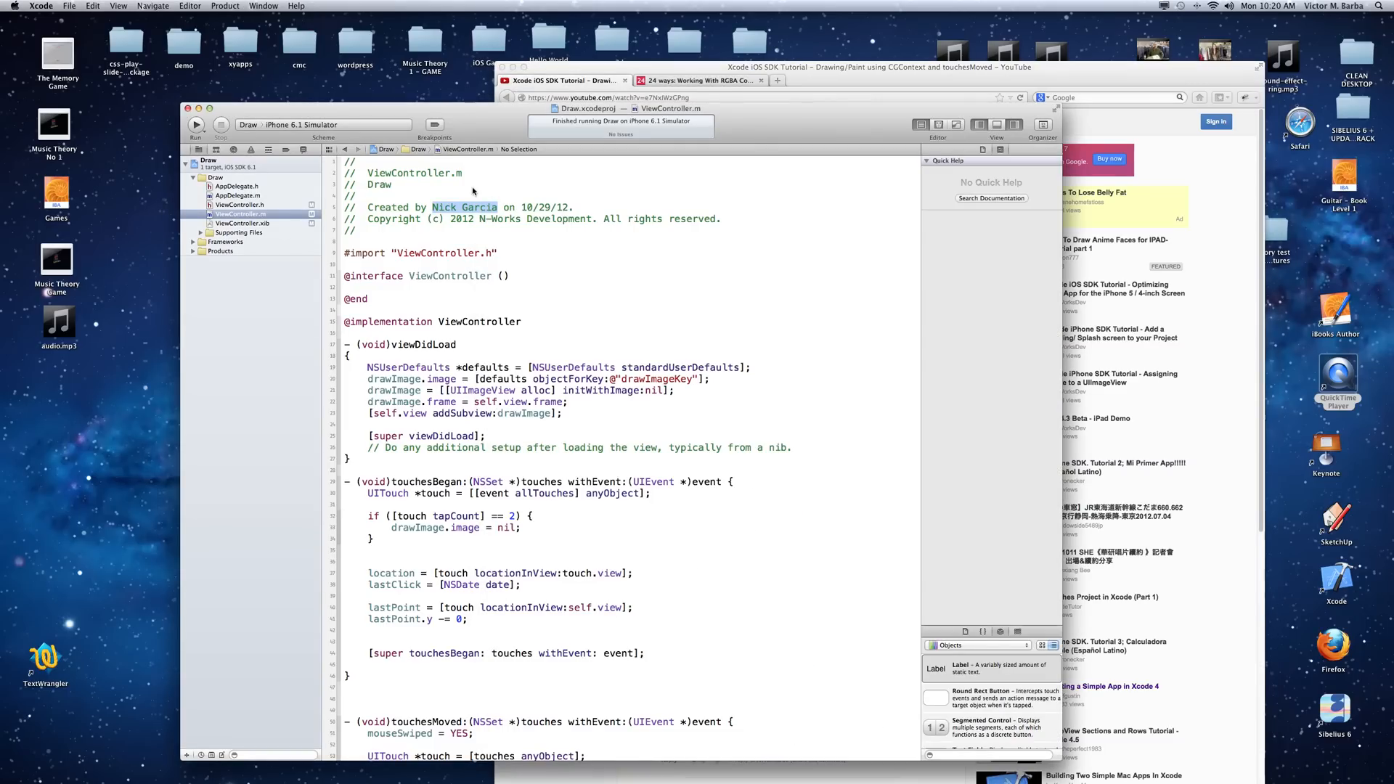
pyautogui.moveTo(609, 508)
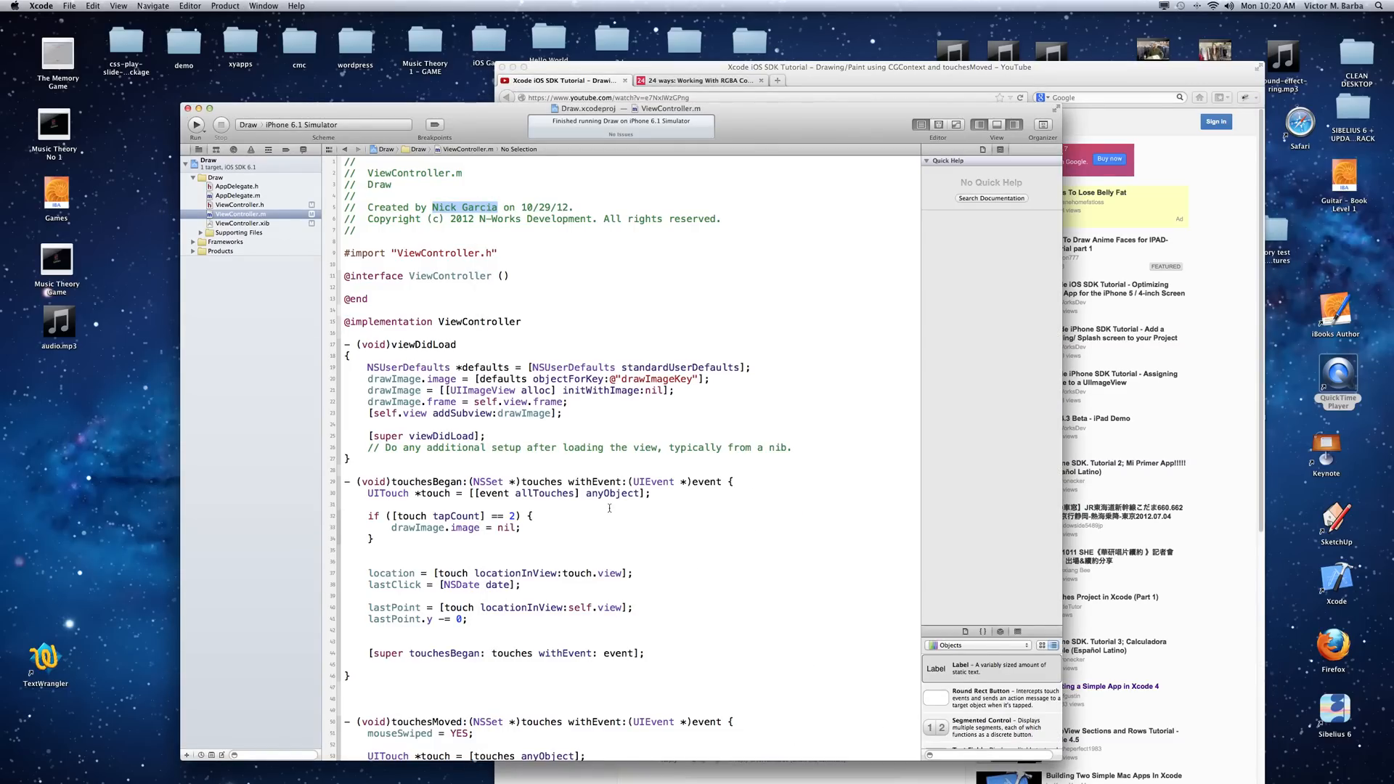
# Step: Scroll down to touchesMoved and review the CGContextSetLineWidth 5.0 statement
pyautogui.scroll(-3)
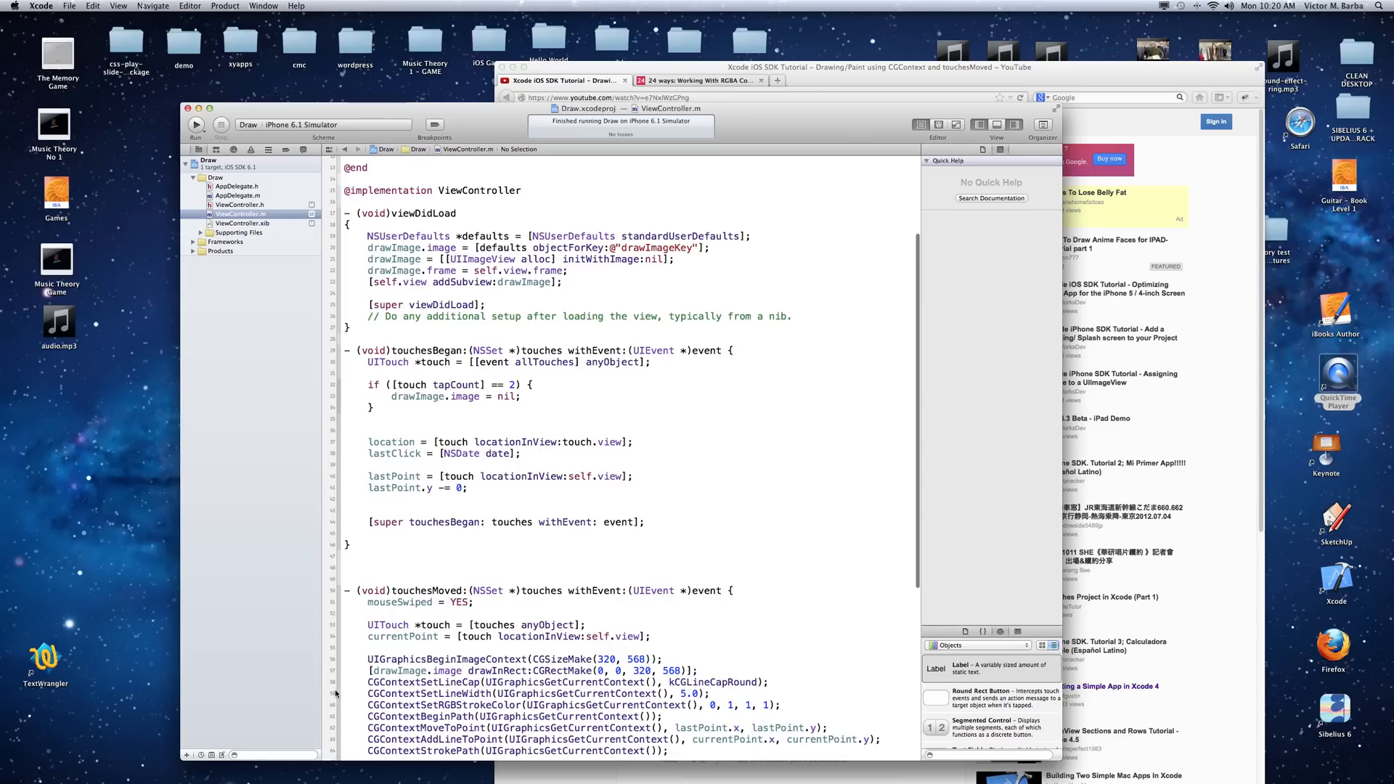
pyautogui.doubleClick(533, 694)
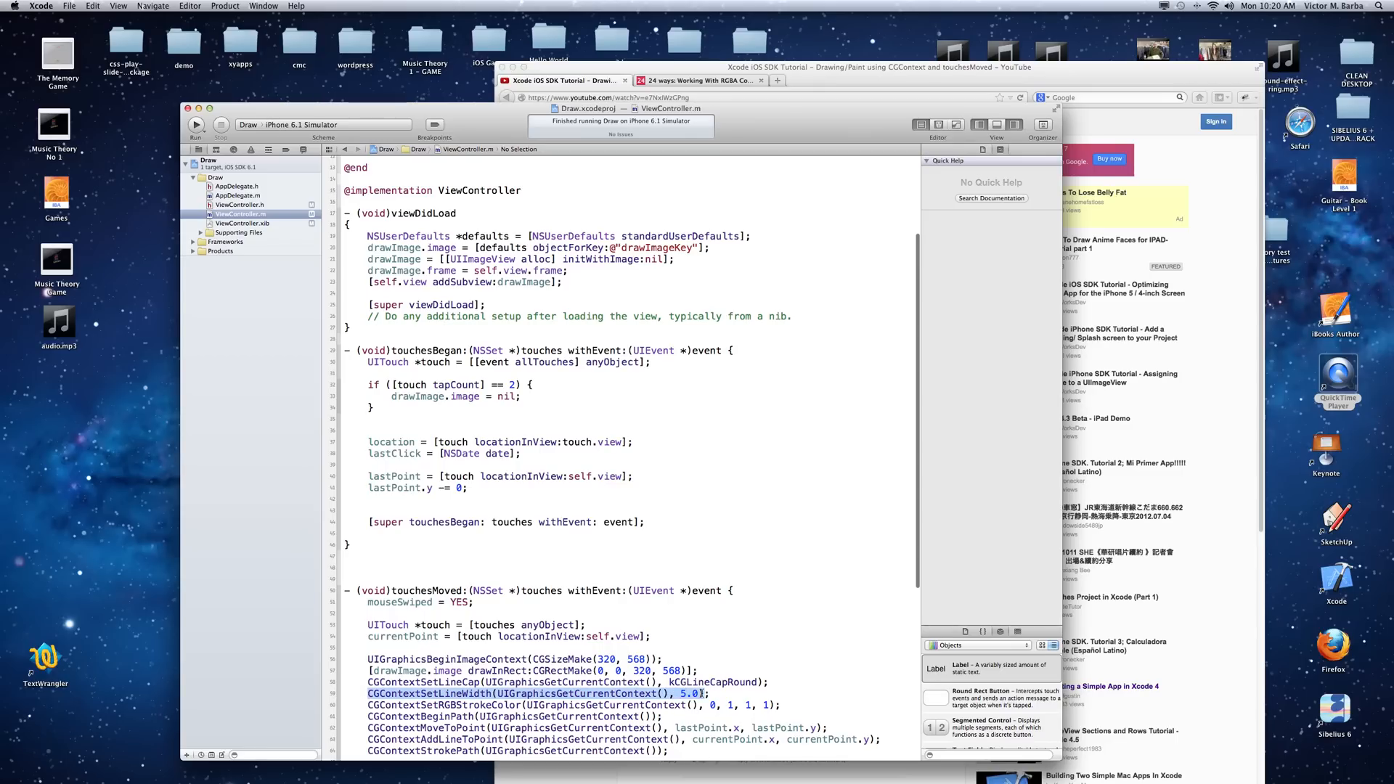
pyautogui.click(532, 694)
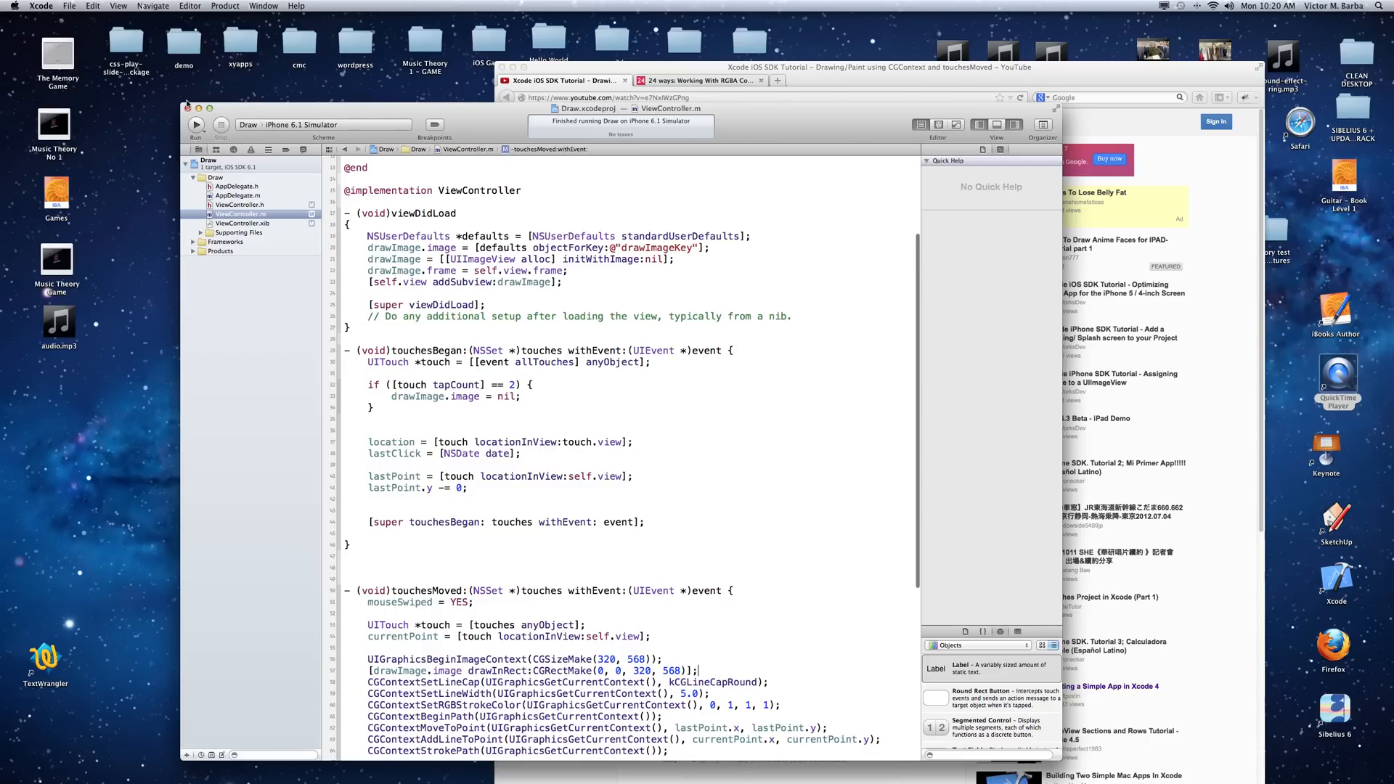
# Step: Run the Draw app in the iPhone 6.1 Simulator and bring it to the front
pyautogui.click(194, 123)
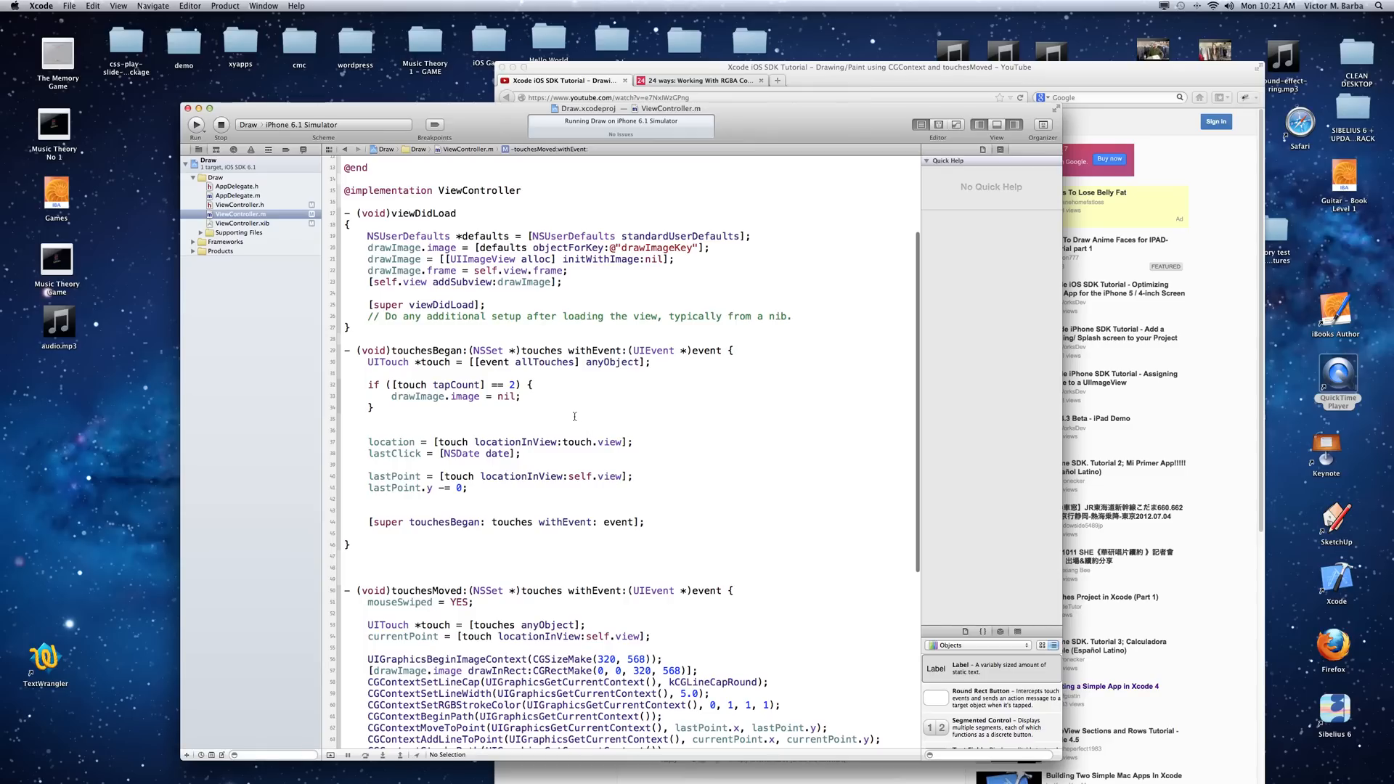
pyautogui.moveTo(520, 402)
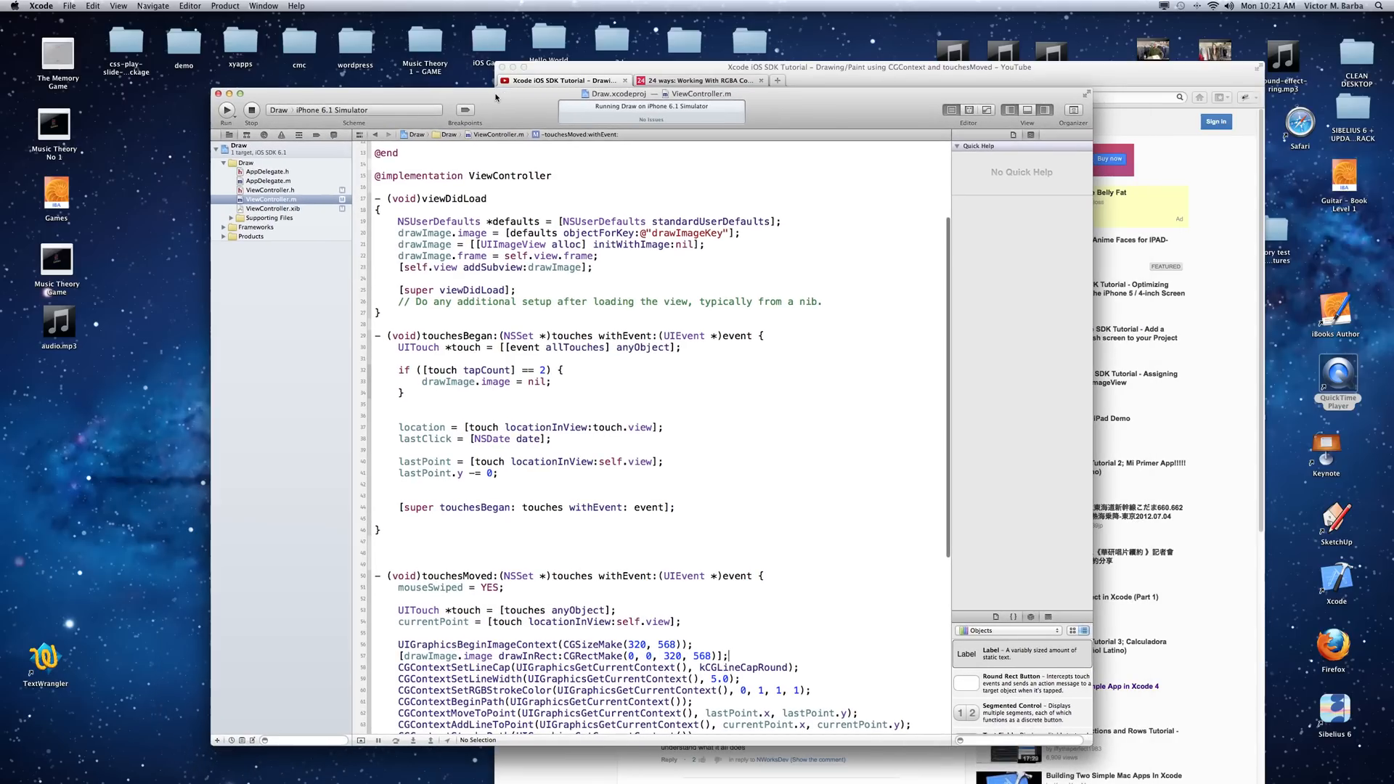
pyautogui.click(226, 109)
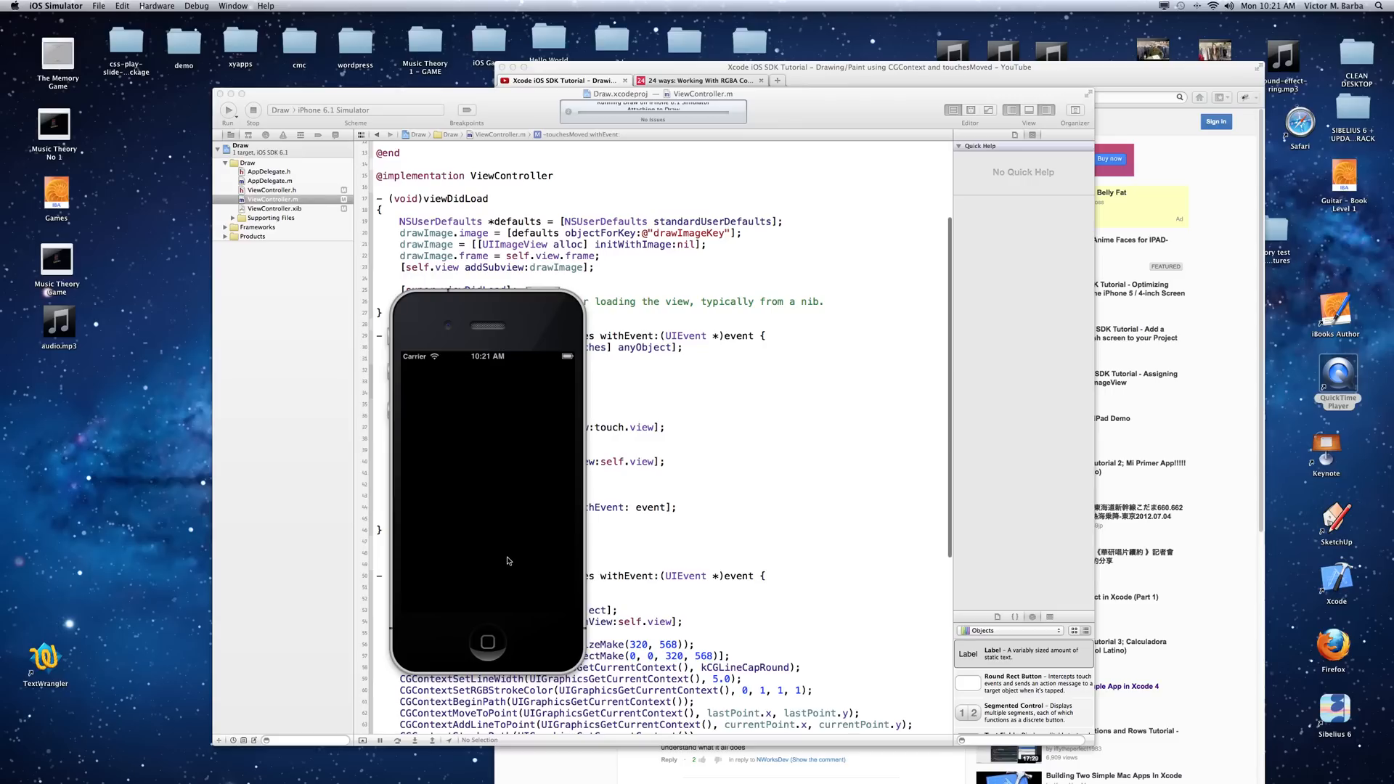
pyautogui.click(228, 109)
pyautogui.write('30')
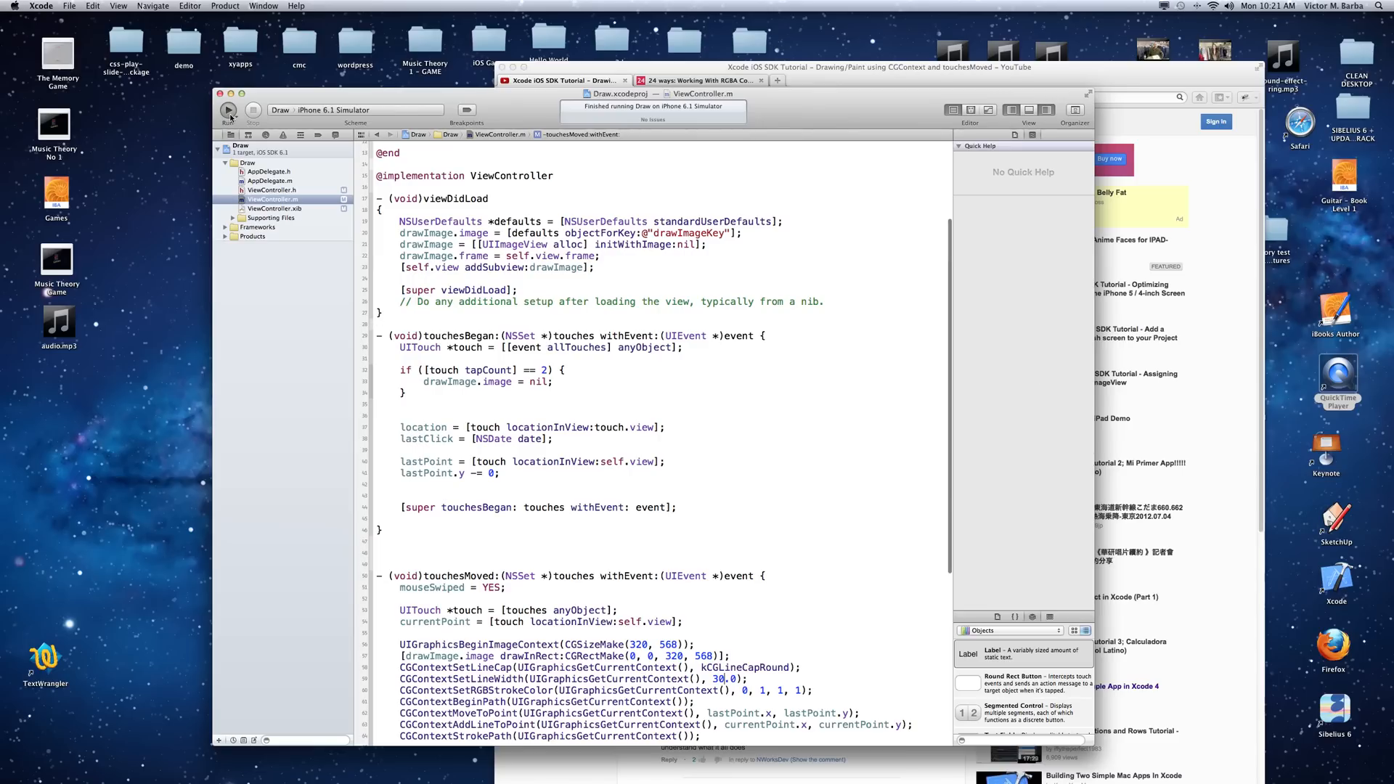
# Step: Rebuild with line width 30.0, draw thick cyan strokes in the simulator, then stop the app
pyautogui.click(228, 109)
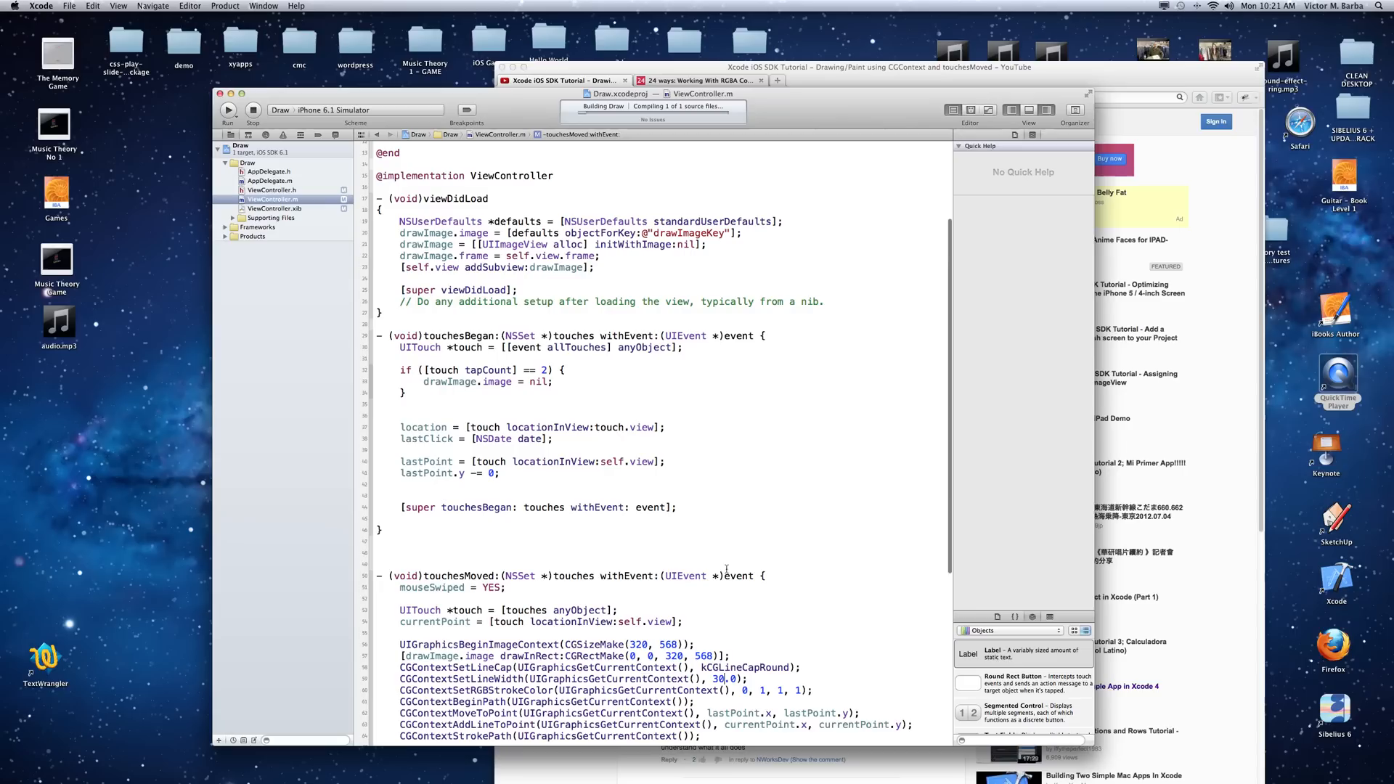
pyautogui.click(228, 108)
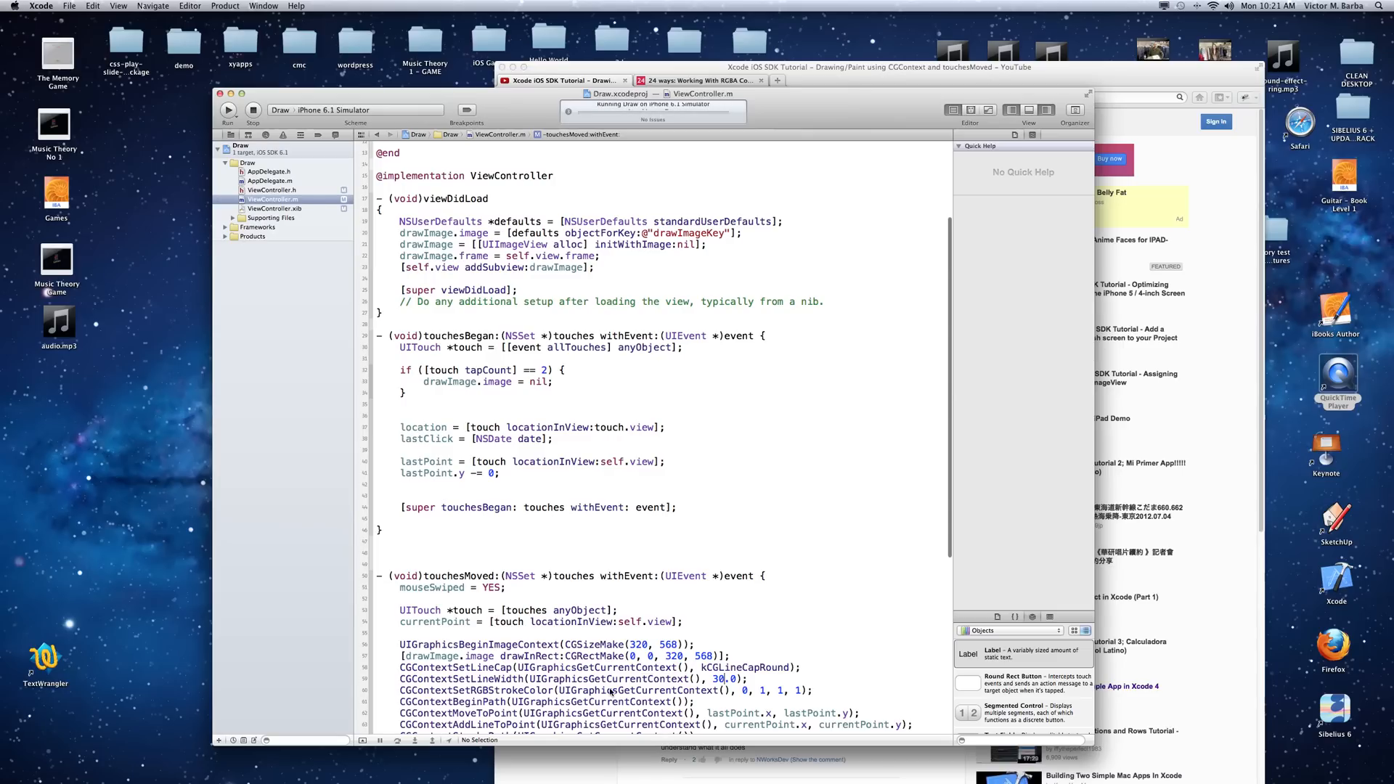
pyautogui.click(227, 109)
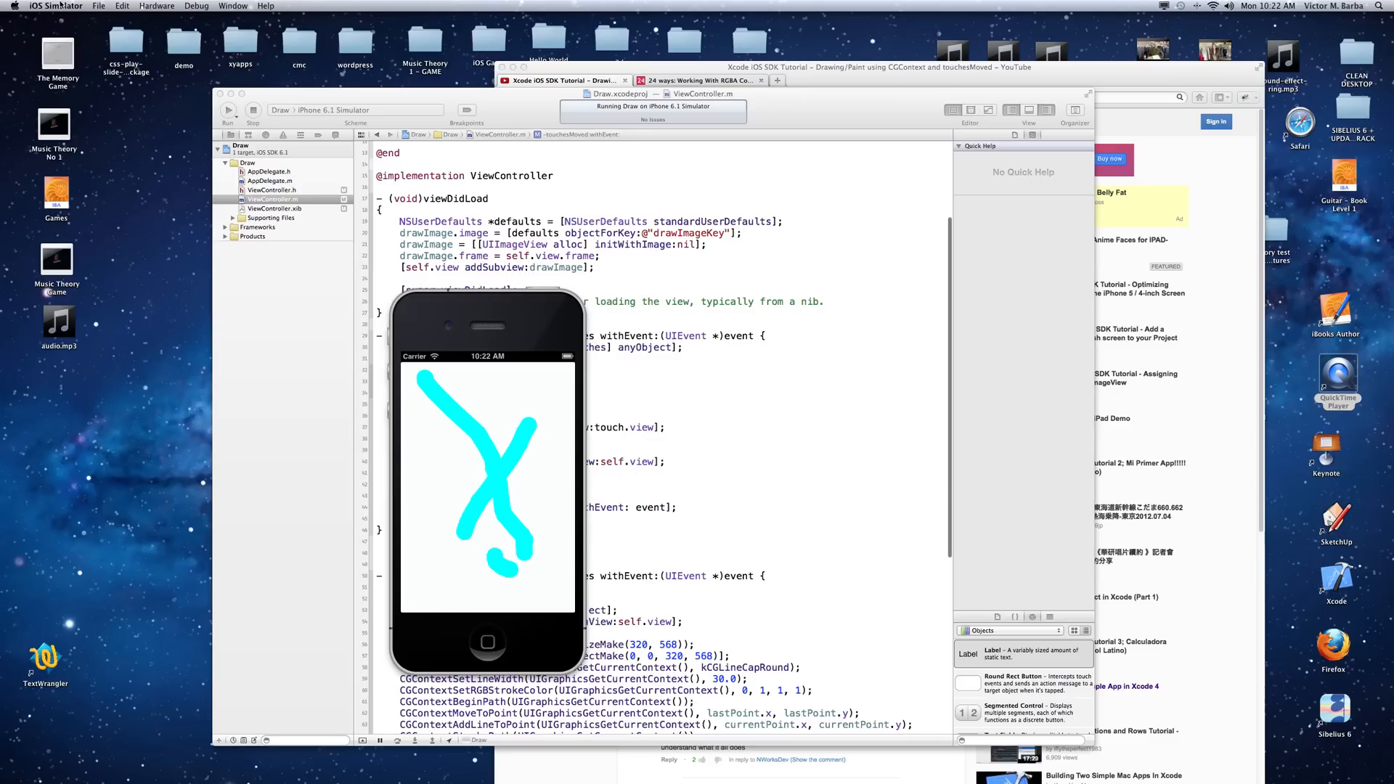
pyautogui.click(253, 109)
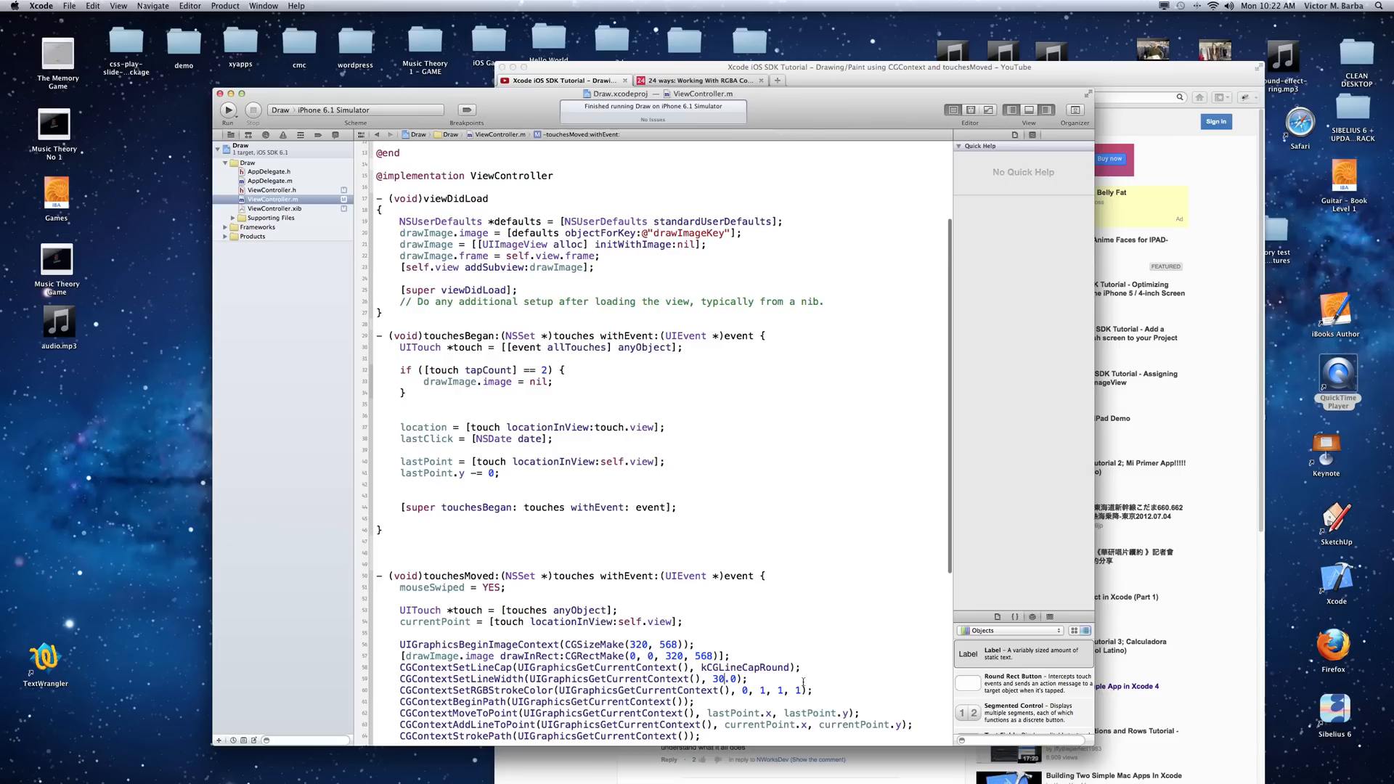
# Step: Change the stroke colour to 0, 1, 0, 1 and run the app, drawing green strokes
pyautogui.doubleClick(774, 691)
pyautogui.write('0')
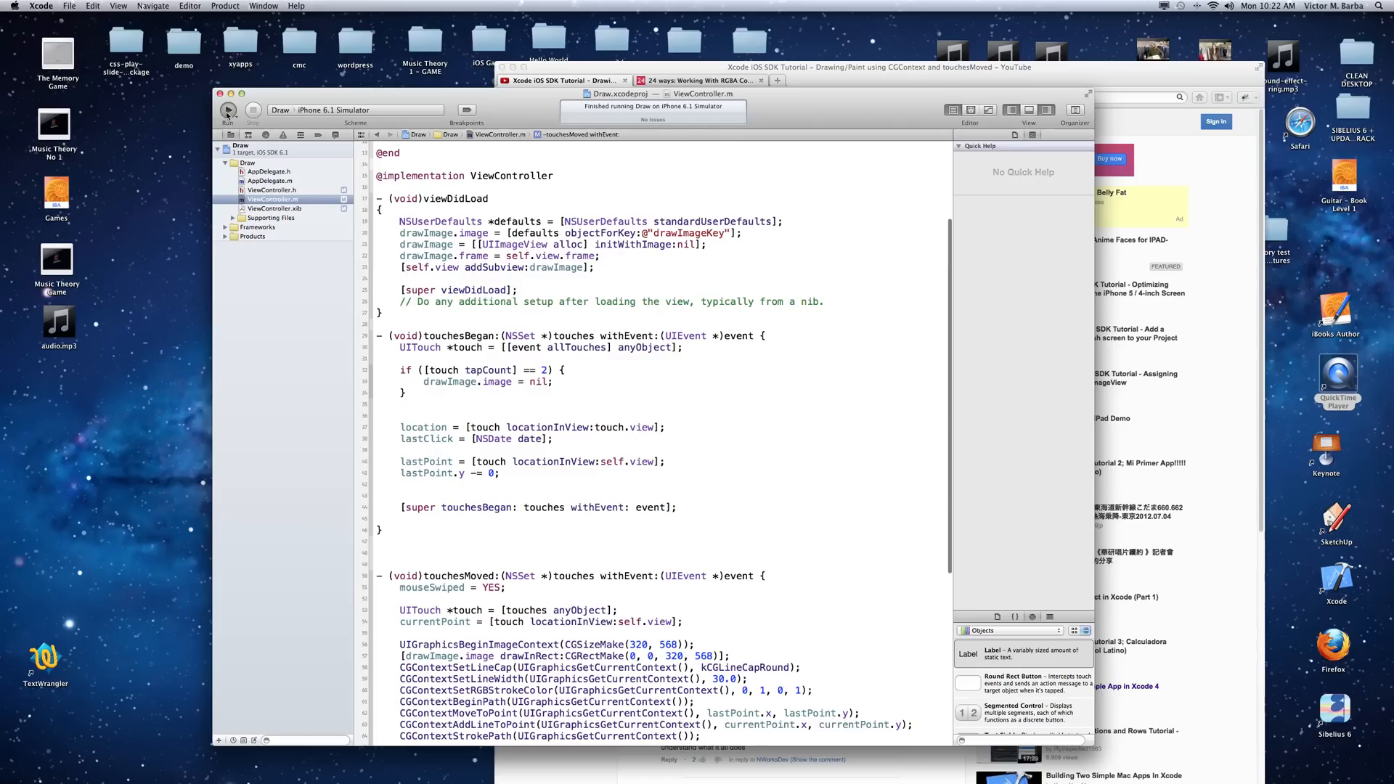
pyautogui.click(228, 109)
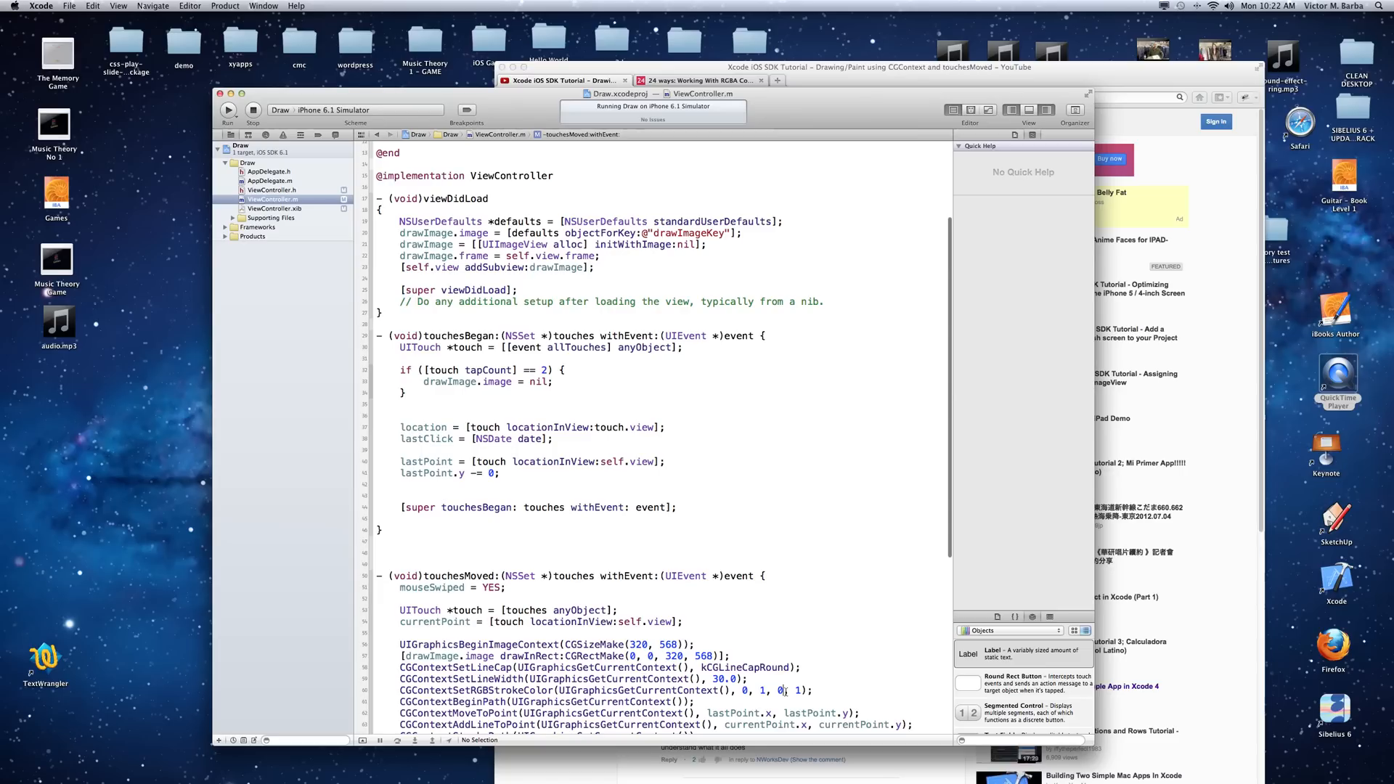
pyautogui.click(228, 109)
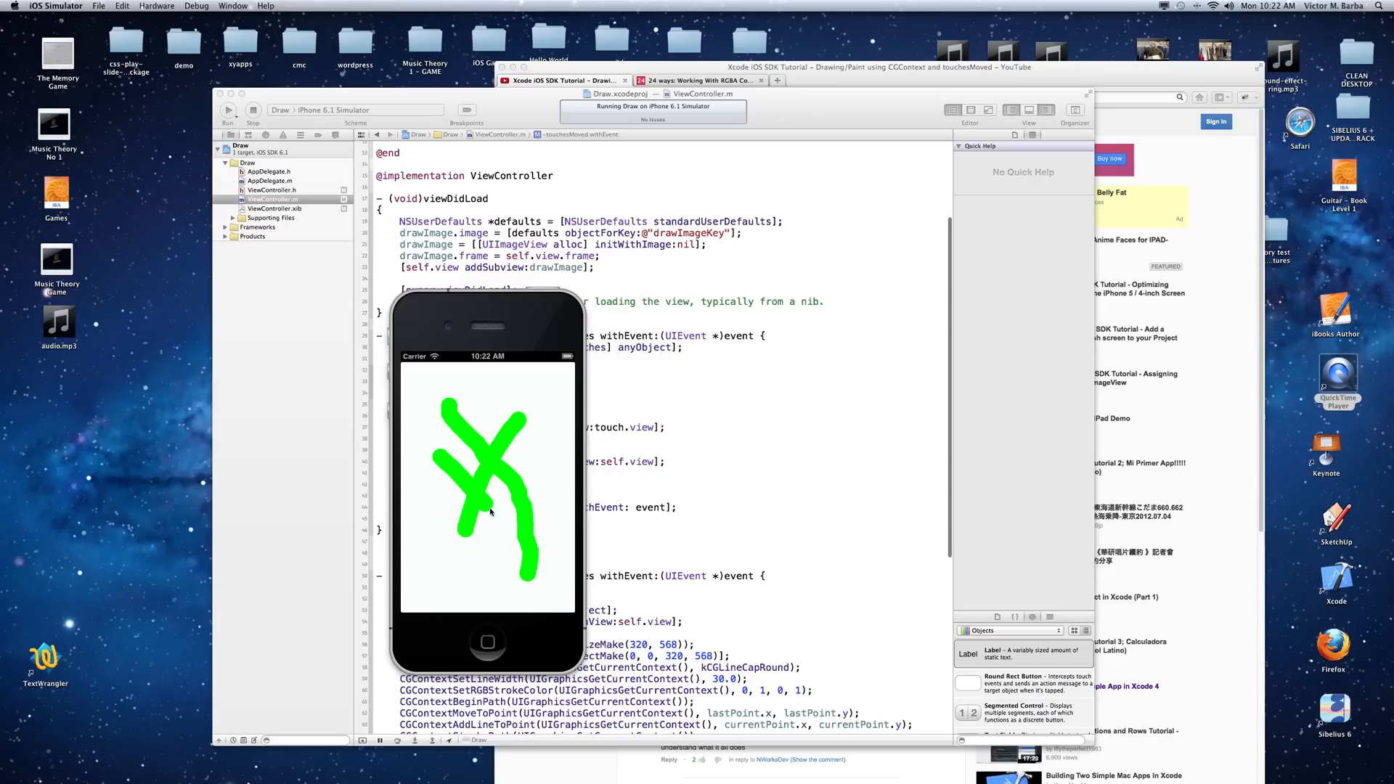
pyautogui.click(55, 6)
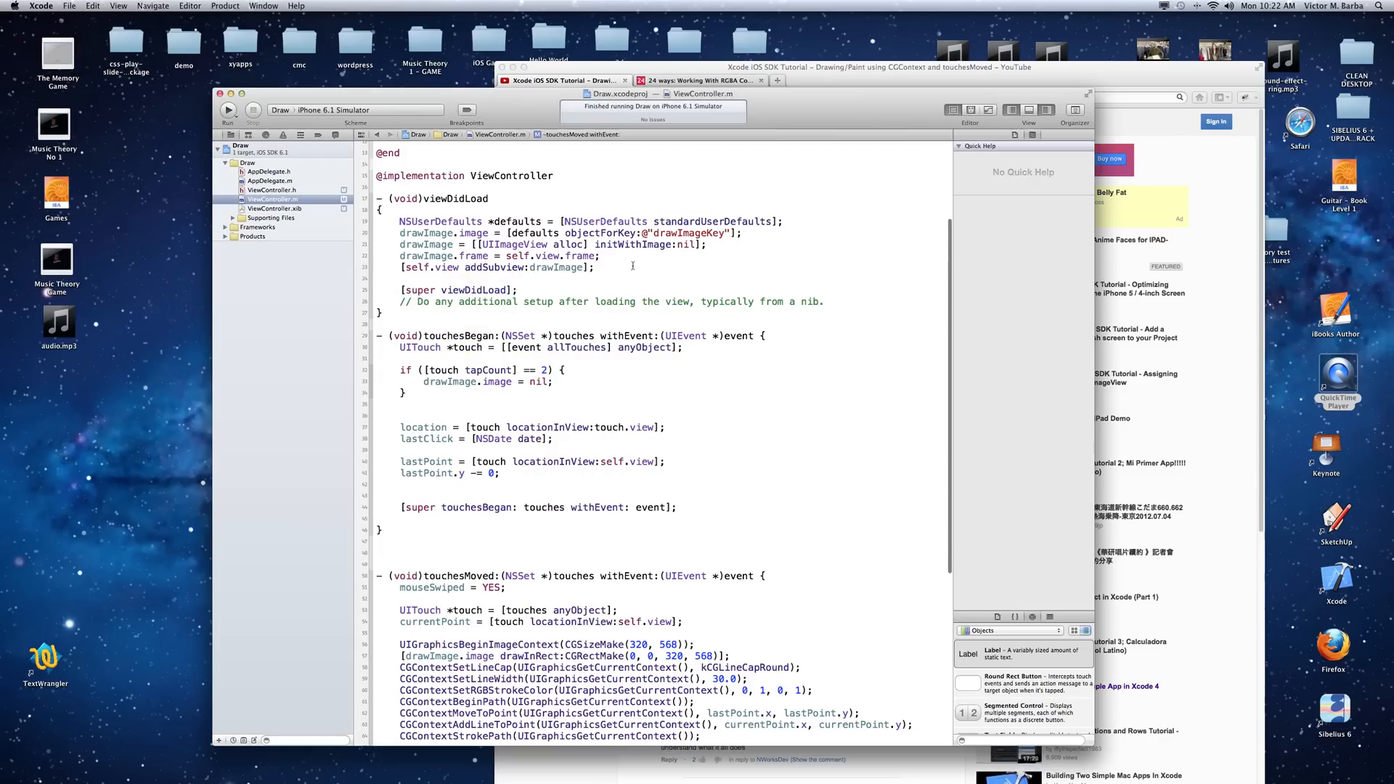
# Step: Bring the Firefox YouTube tutorial in front and head to an RGBA colour article
pyautogui.click(797, 689)
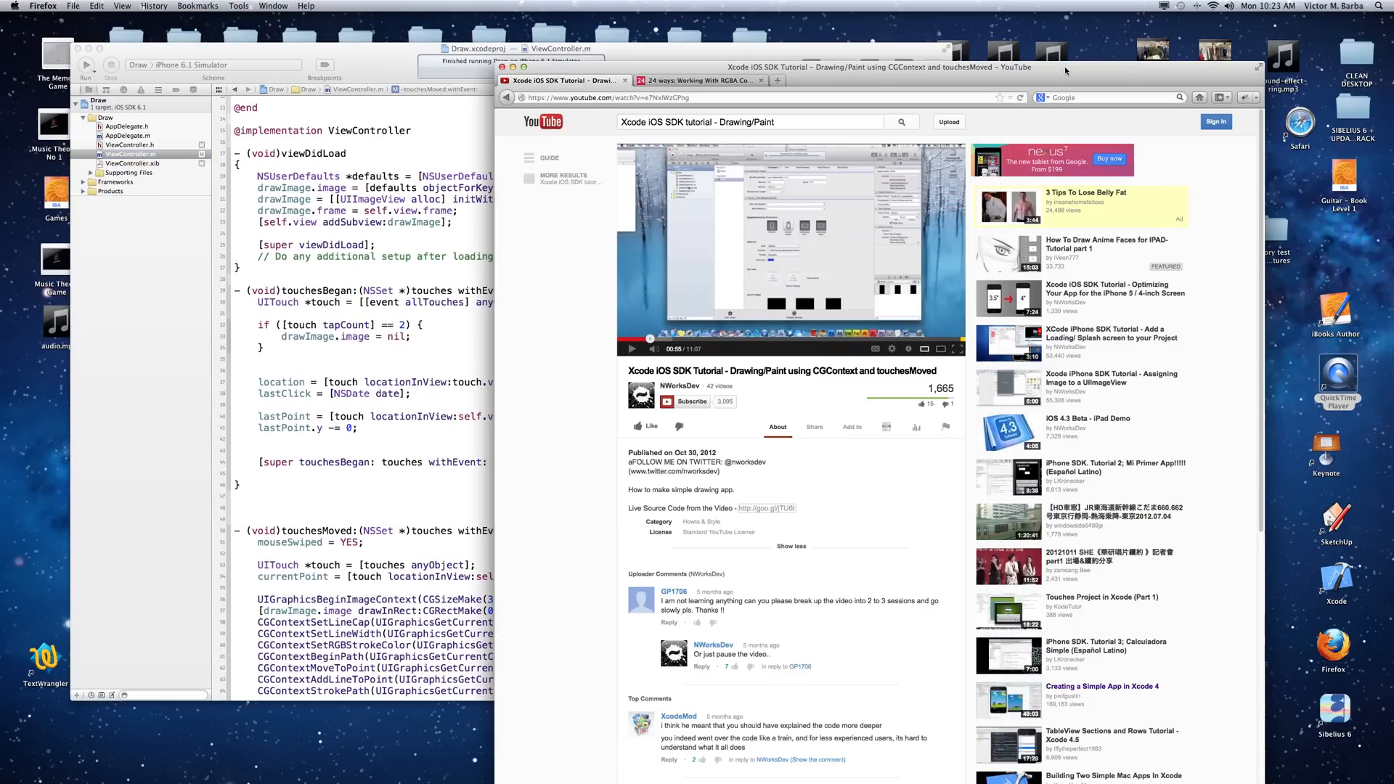
pyautogui.click(698, 80)
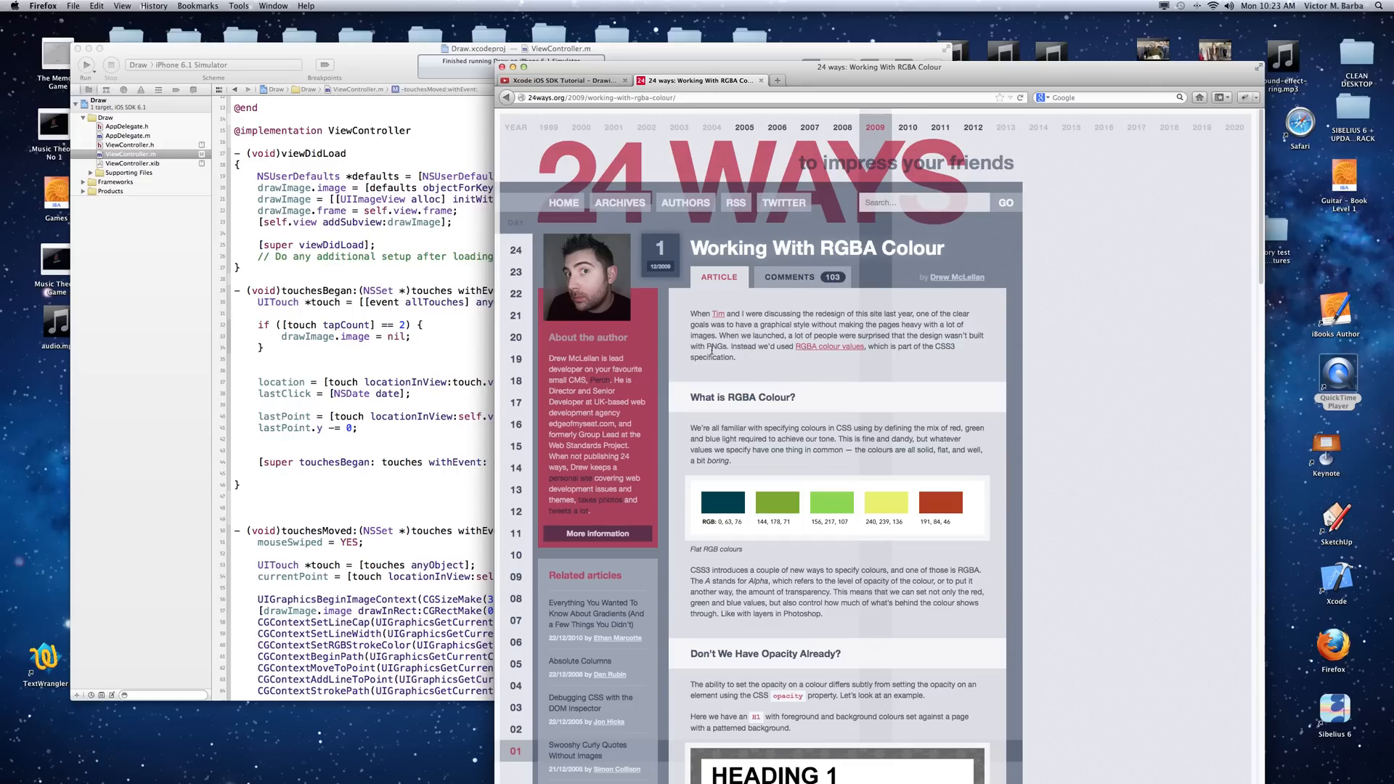
pyautogui.moveTo(714, 526)
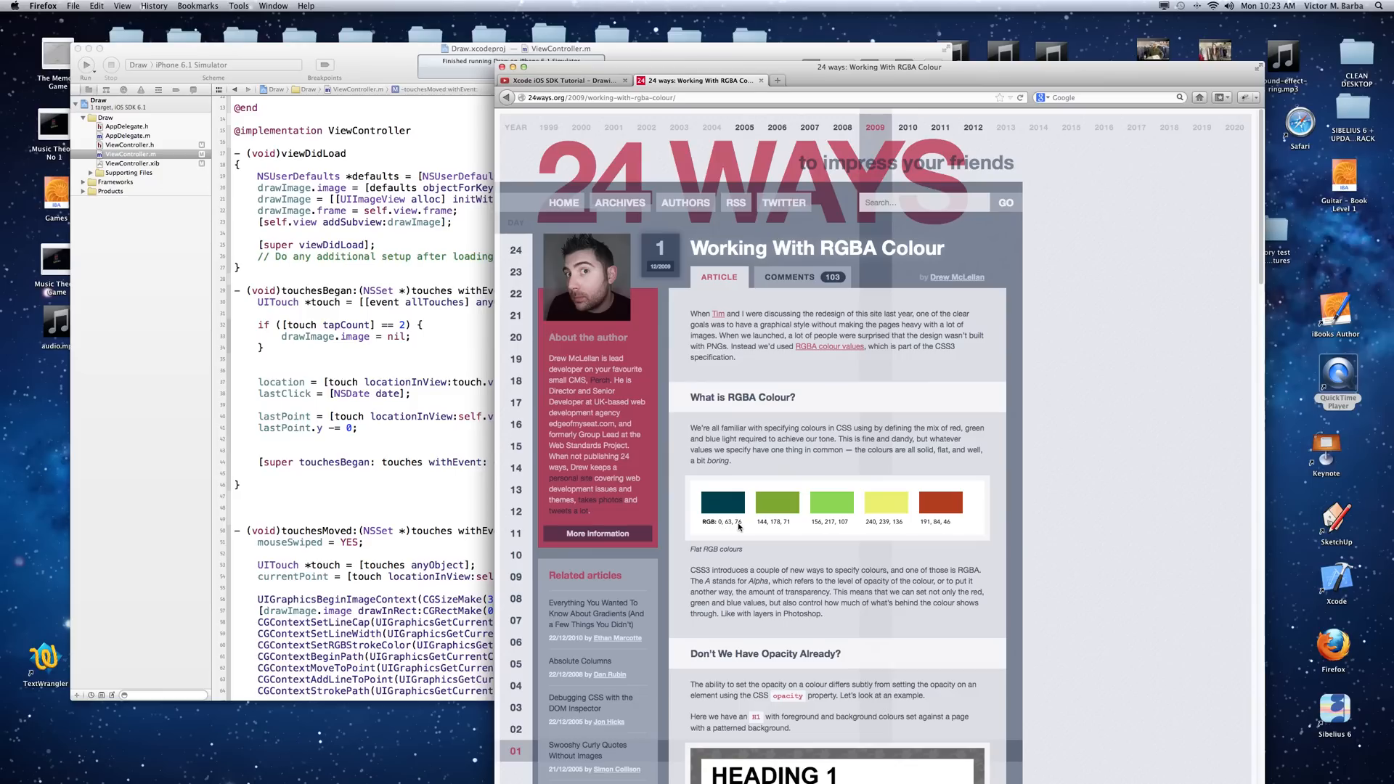
pyautogui.moveTo(797, 516)
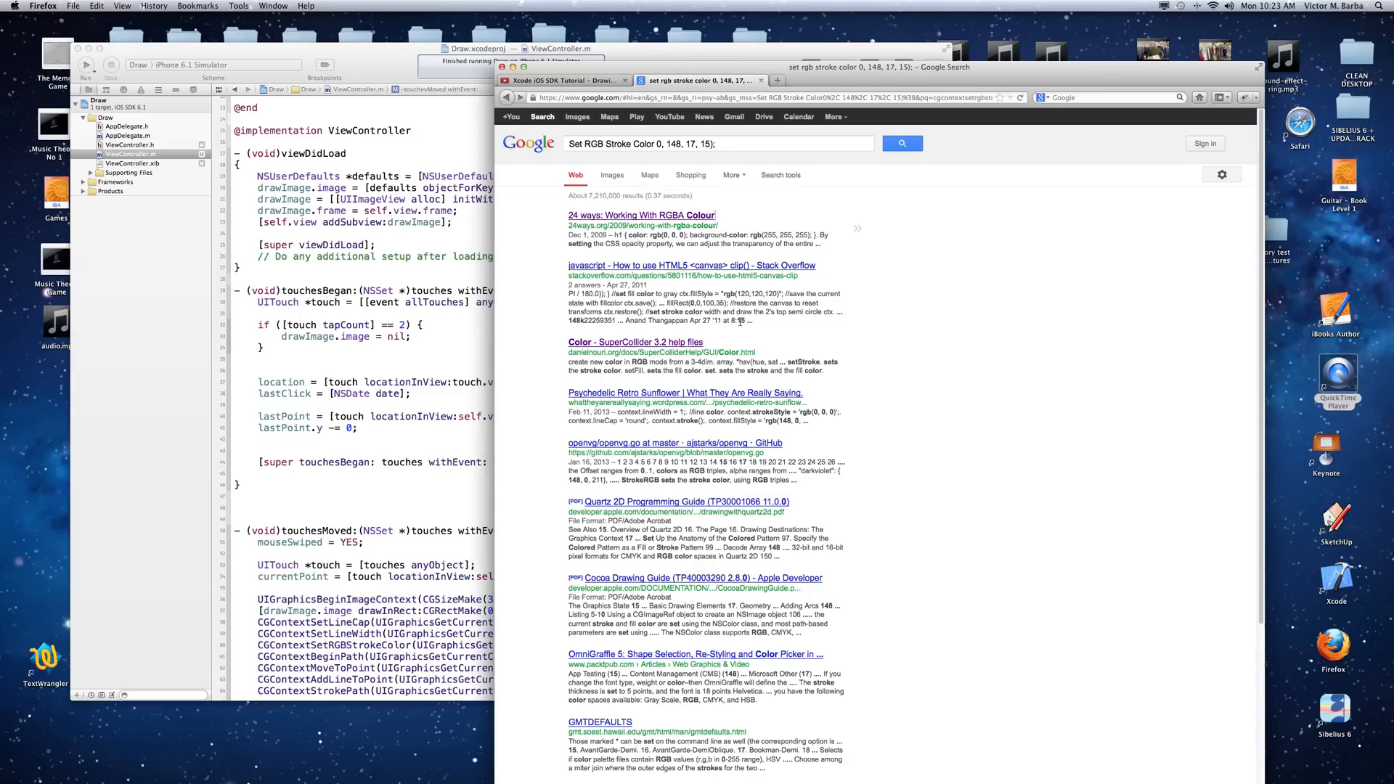
# Step: Visit the 24 ways RGBA article, go back, and open the SuperCollider Color help page
pyautogui.click(640, 215)
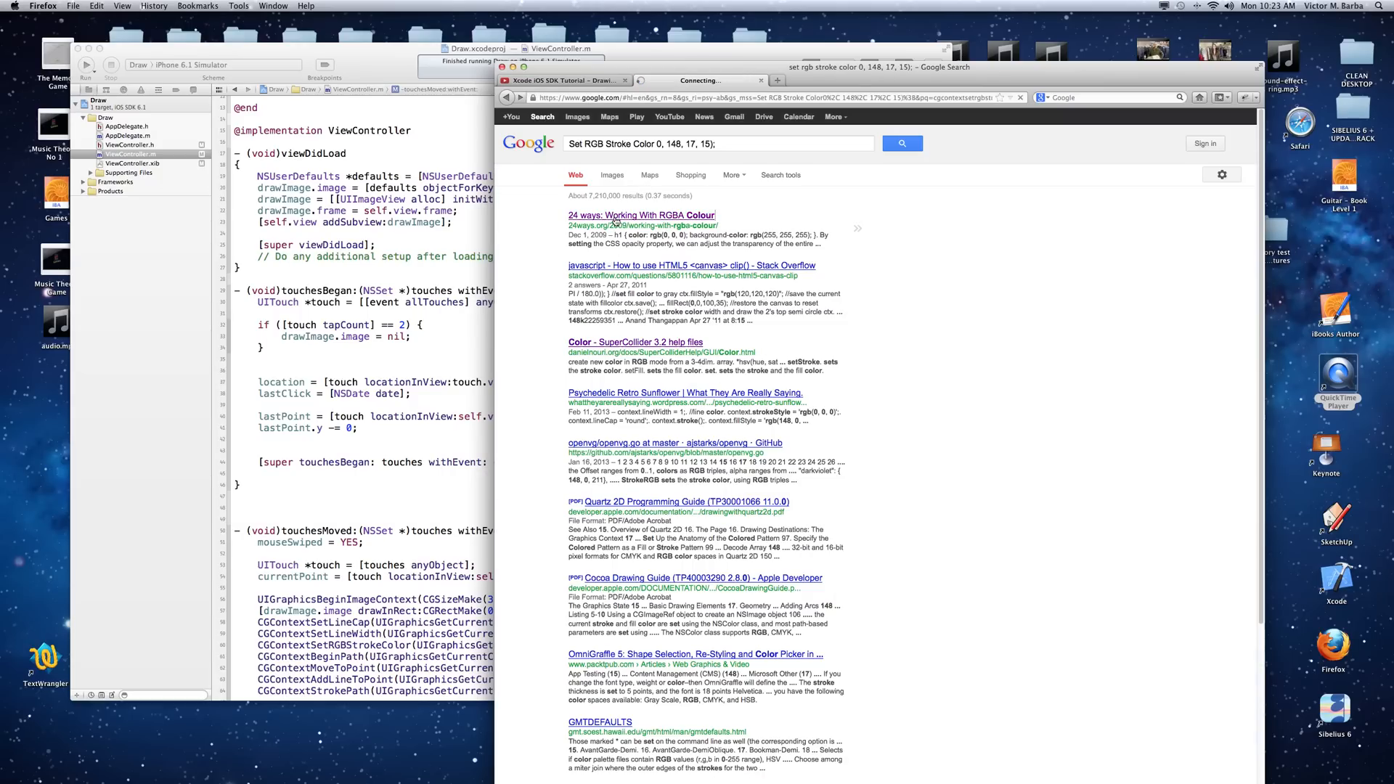
pyautogui.click(640, 215)
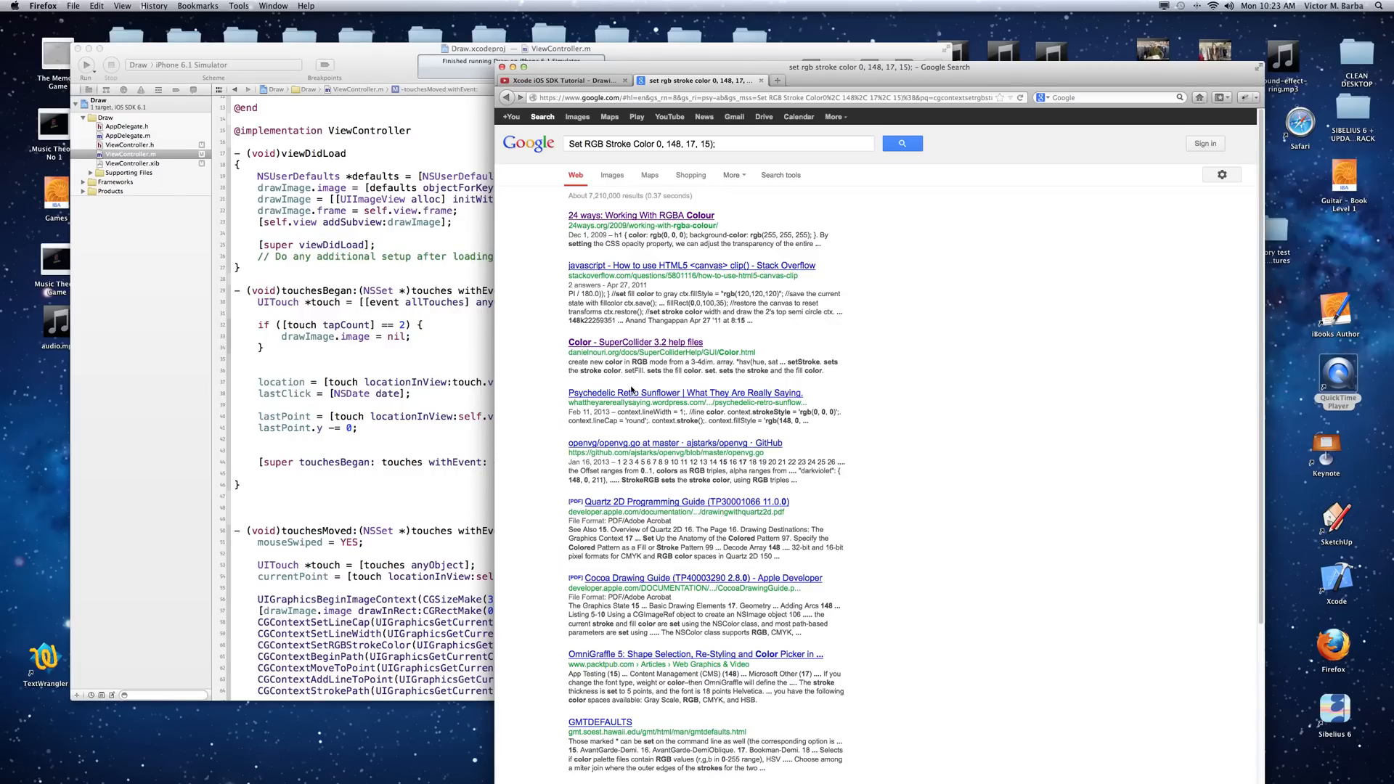
pyautogui.click(634, 342)
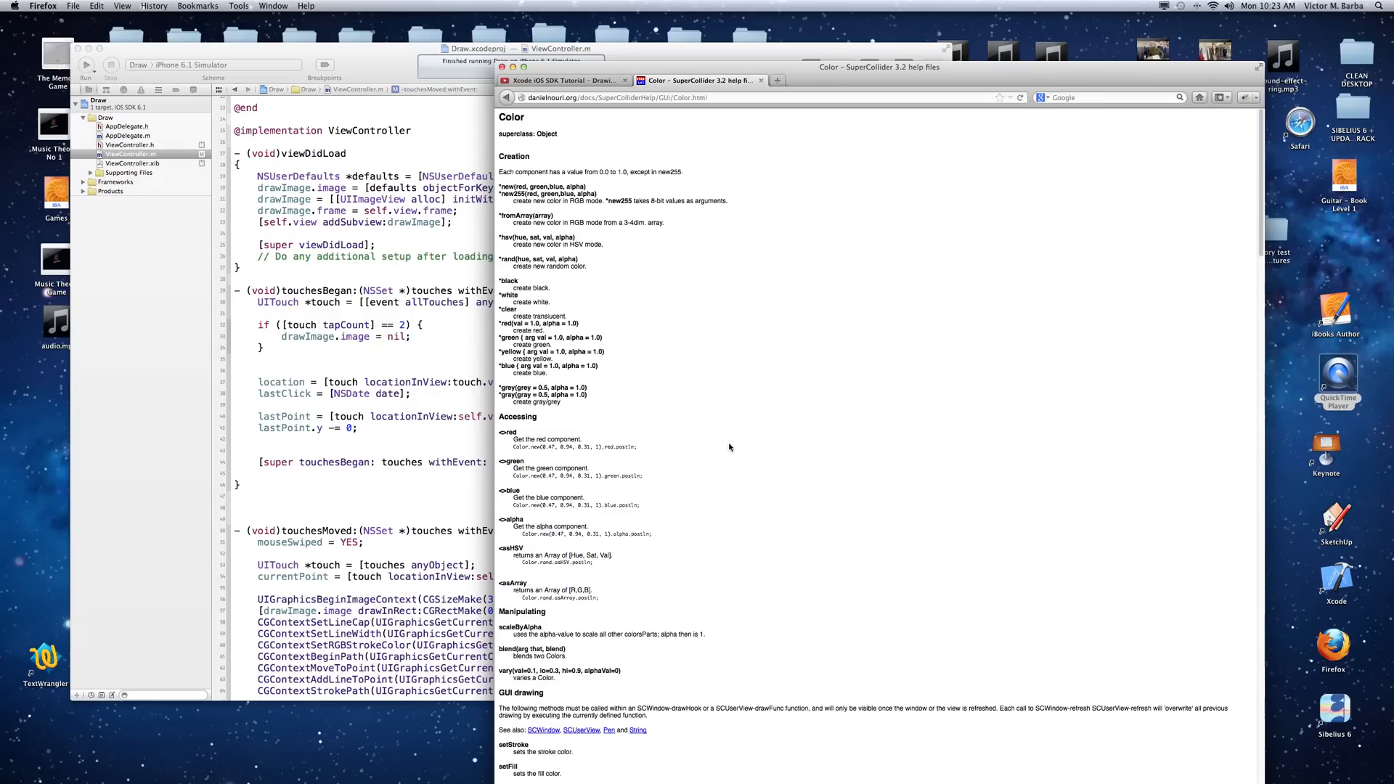
pyautogui.moveTo(557, 502)
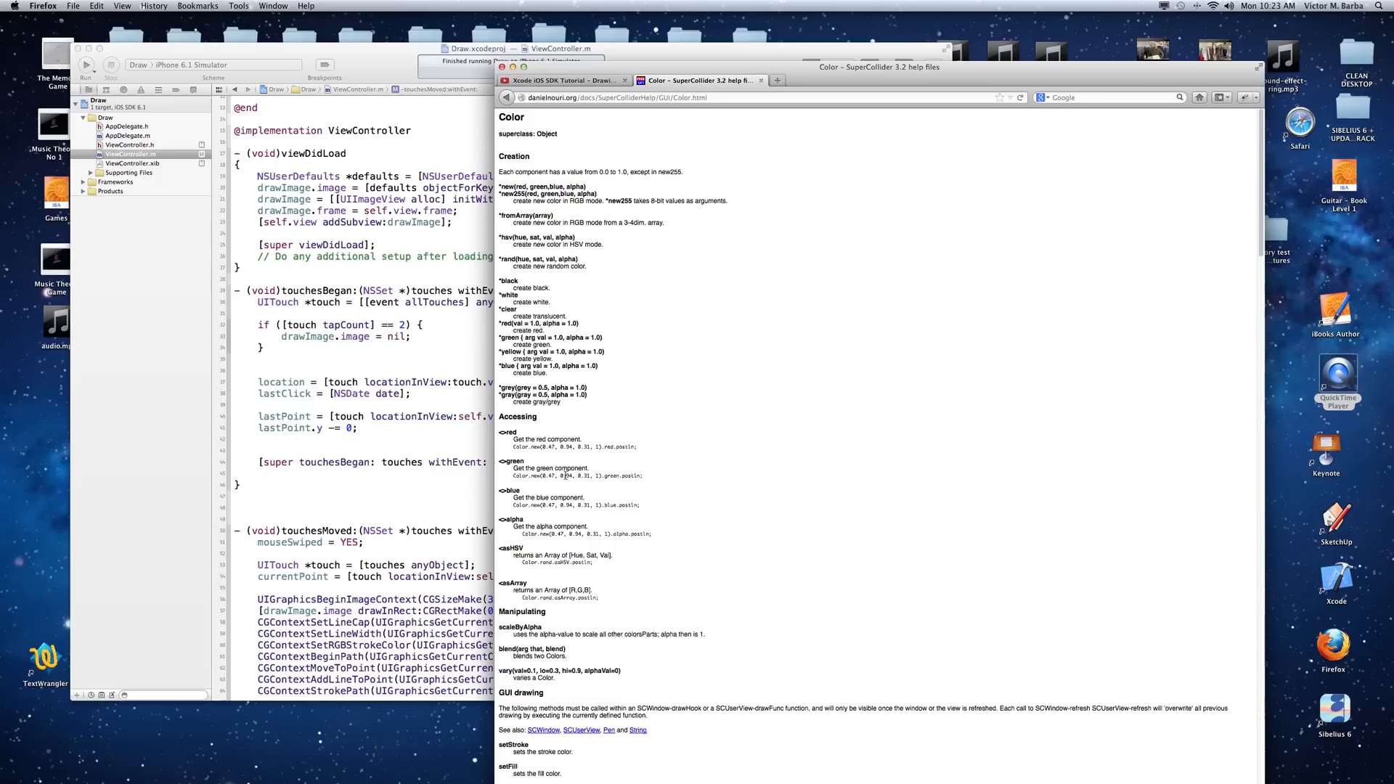
pyautogui.moveTo(593, 502)
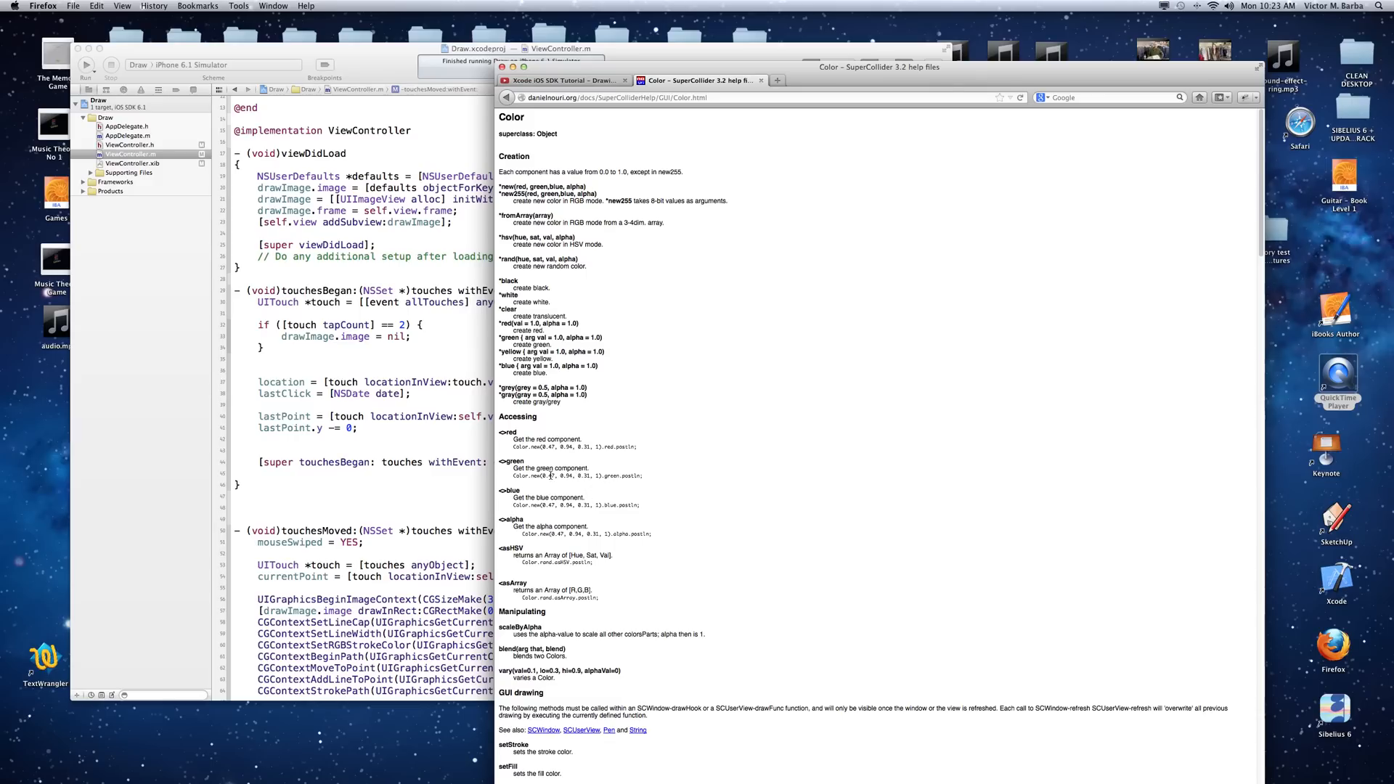
pyautogui.moveTo(598, 421)
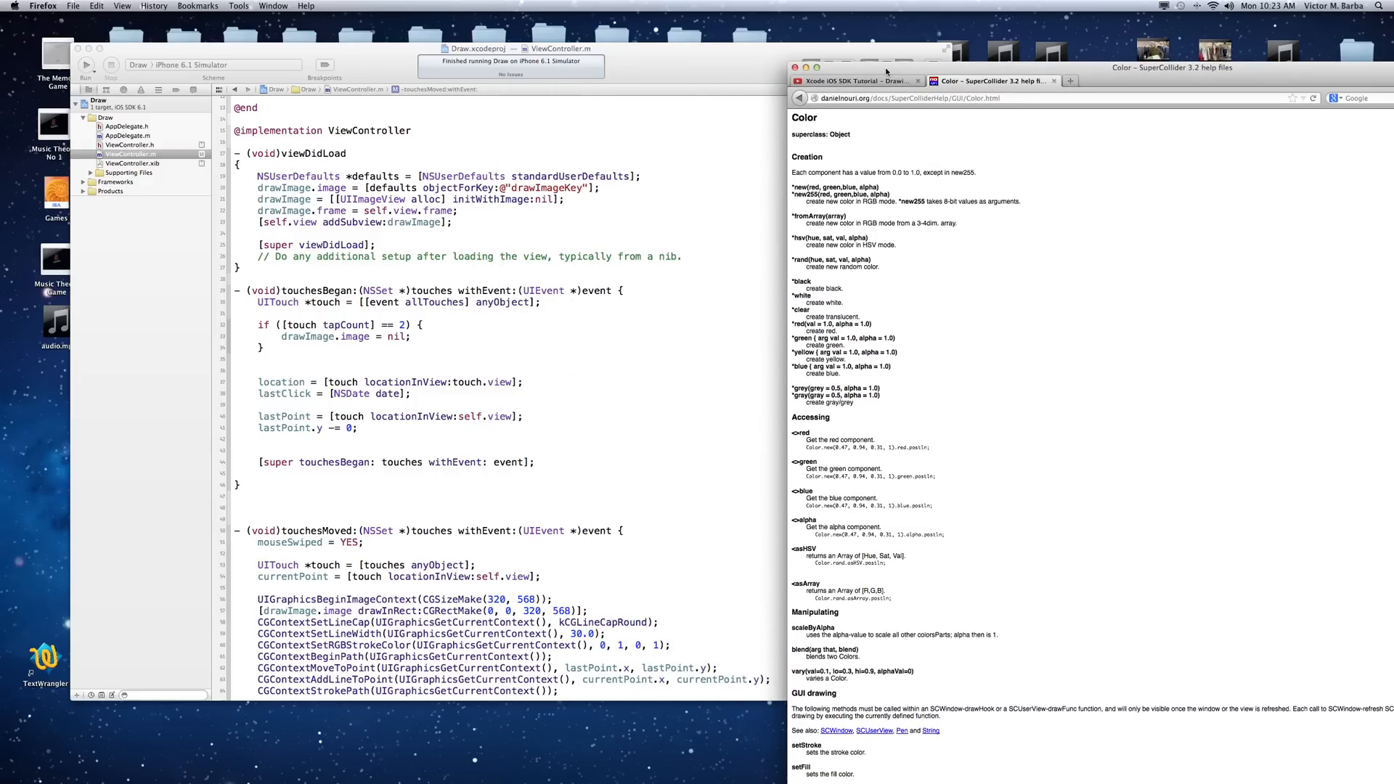
pyautogui.moveTo(852, 545)
pyautogui.write('.47')
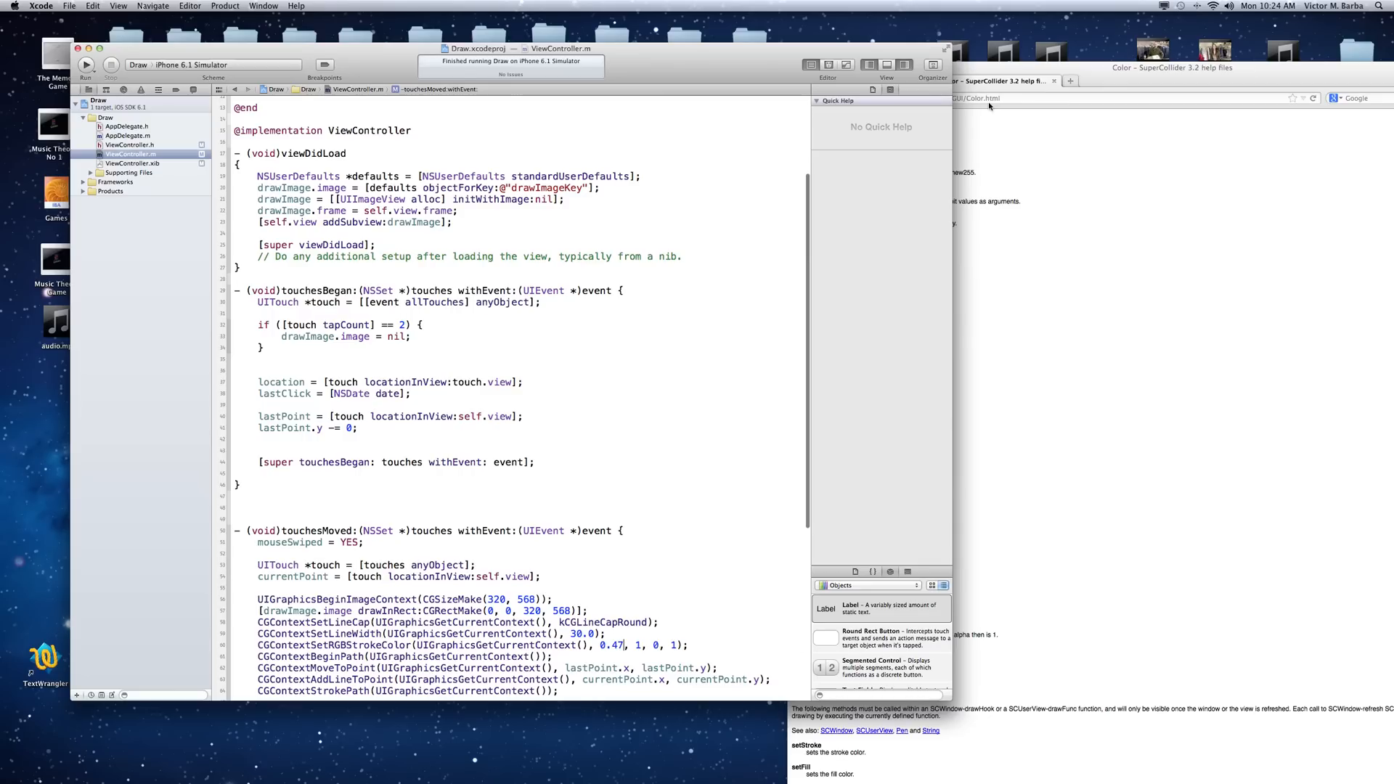
# Step: Set the stroke colour to 0.47, 0.94, 0.31, 1 and the line width to 6.0
pyautogui.click(1164, 90)
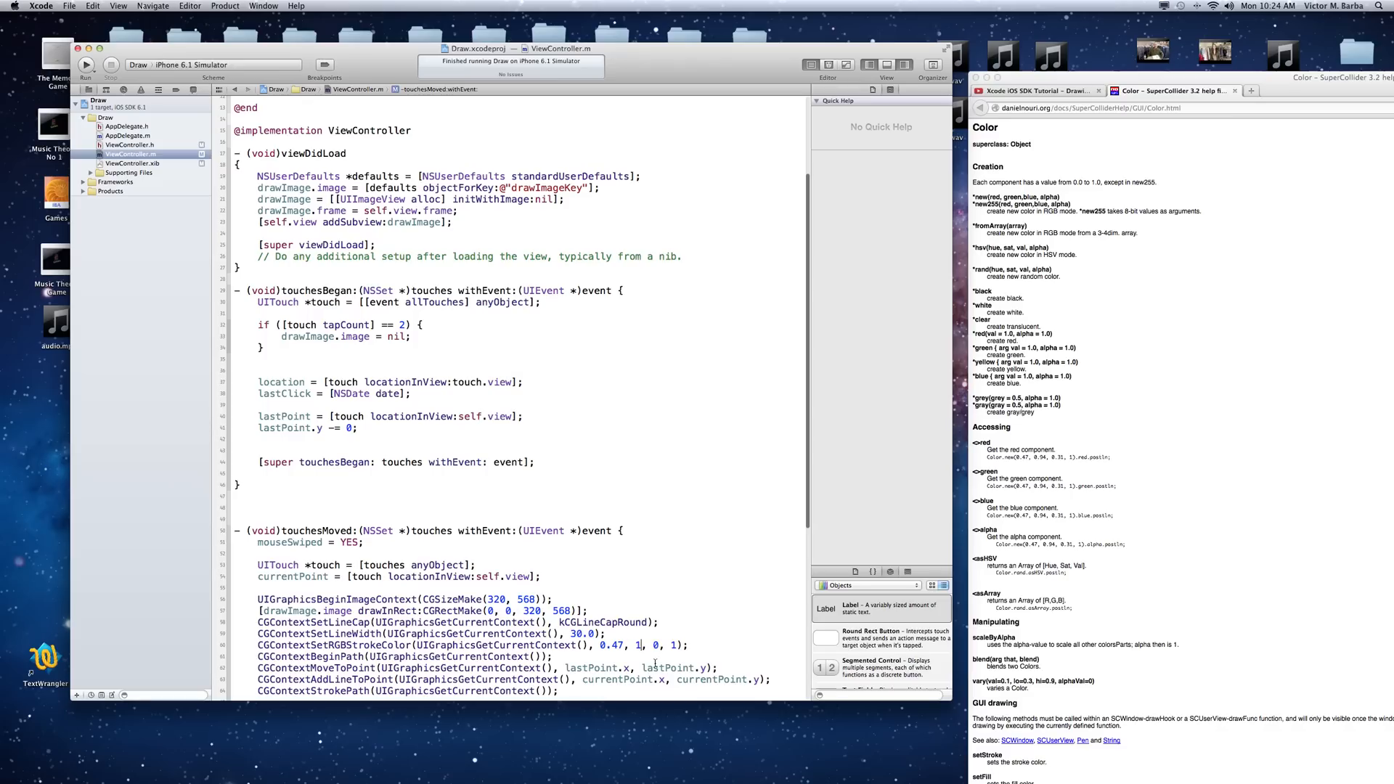
pyautogui.moveTo(769, 651)
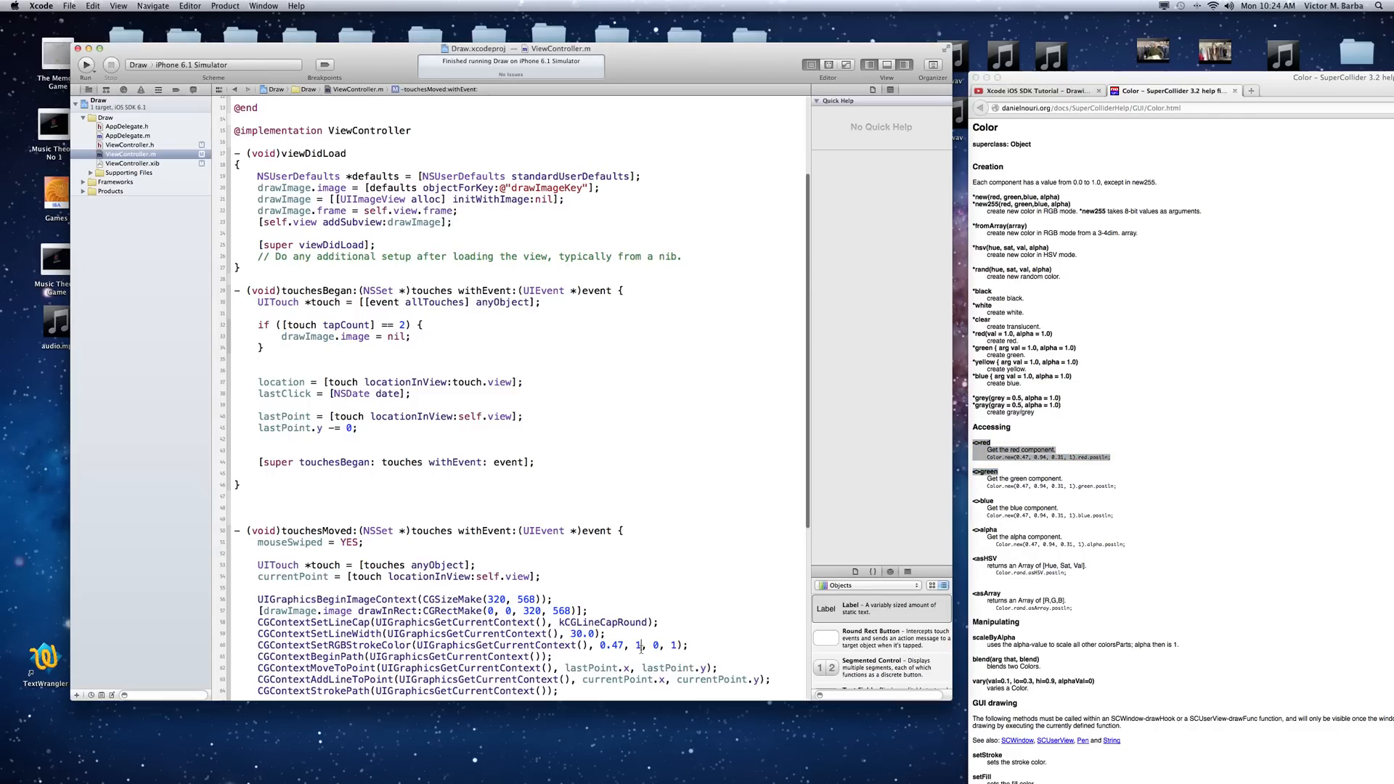
pyautogui.moveTo(709, 694)
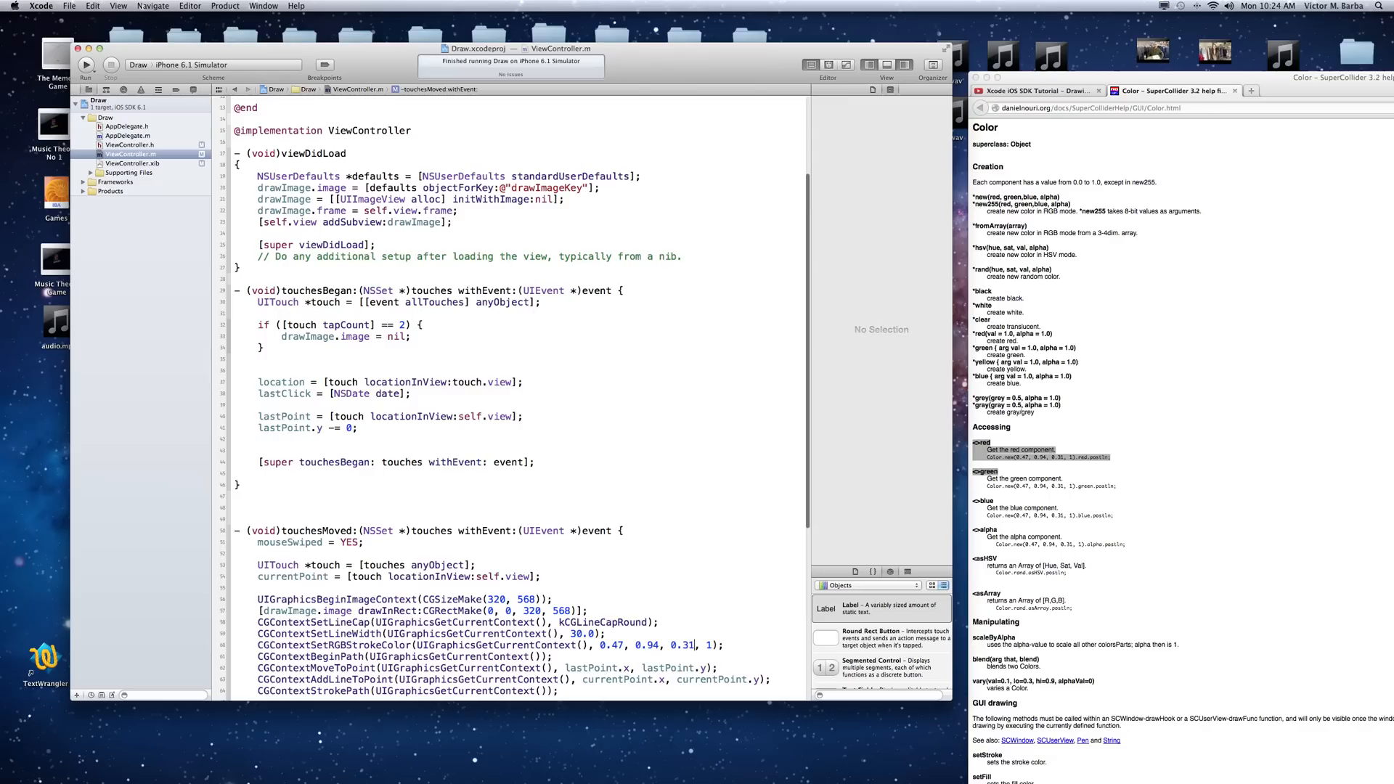
pyautogui.click(853, 74)
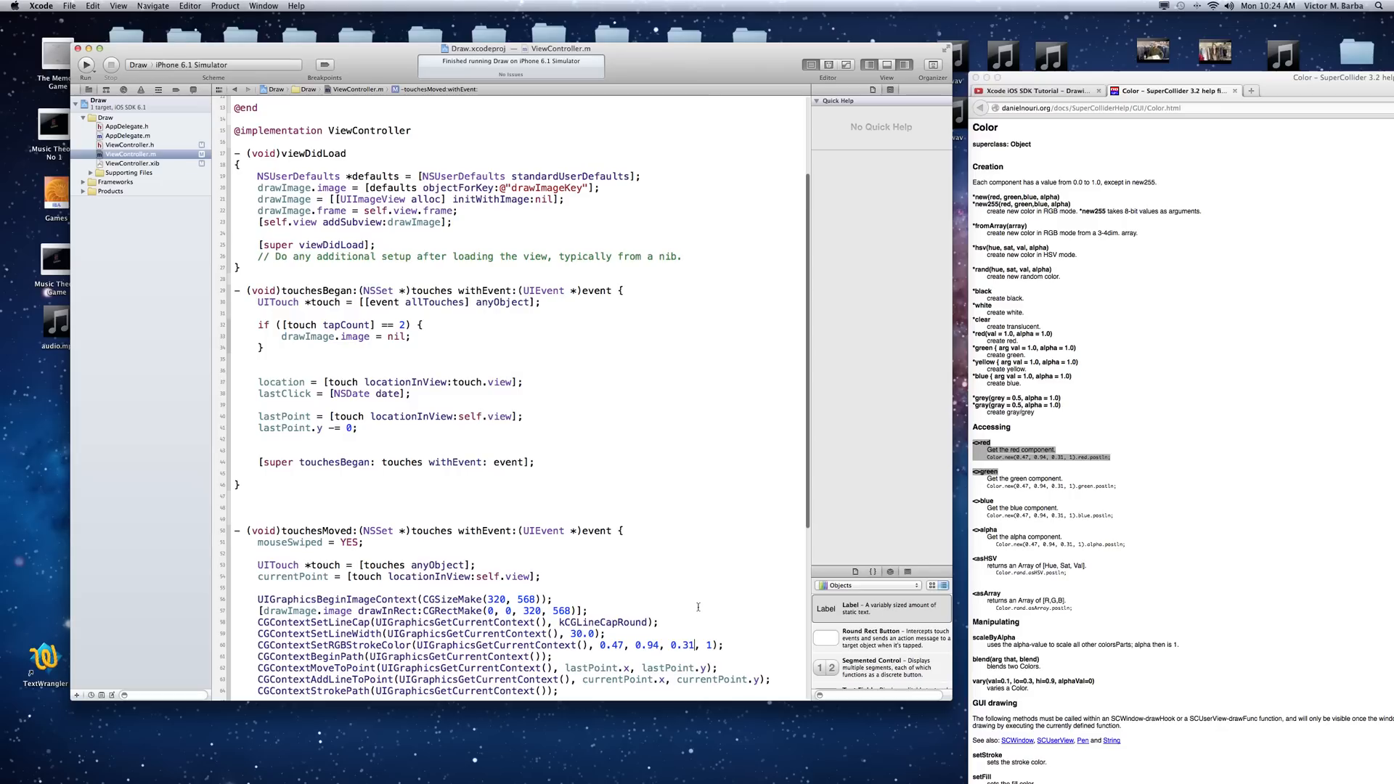
pyautogui.doubleClick(579, 632)
pyautogui.write('6')
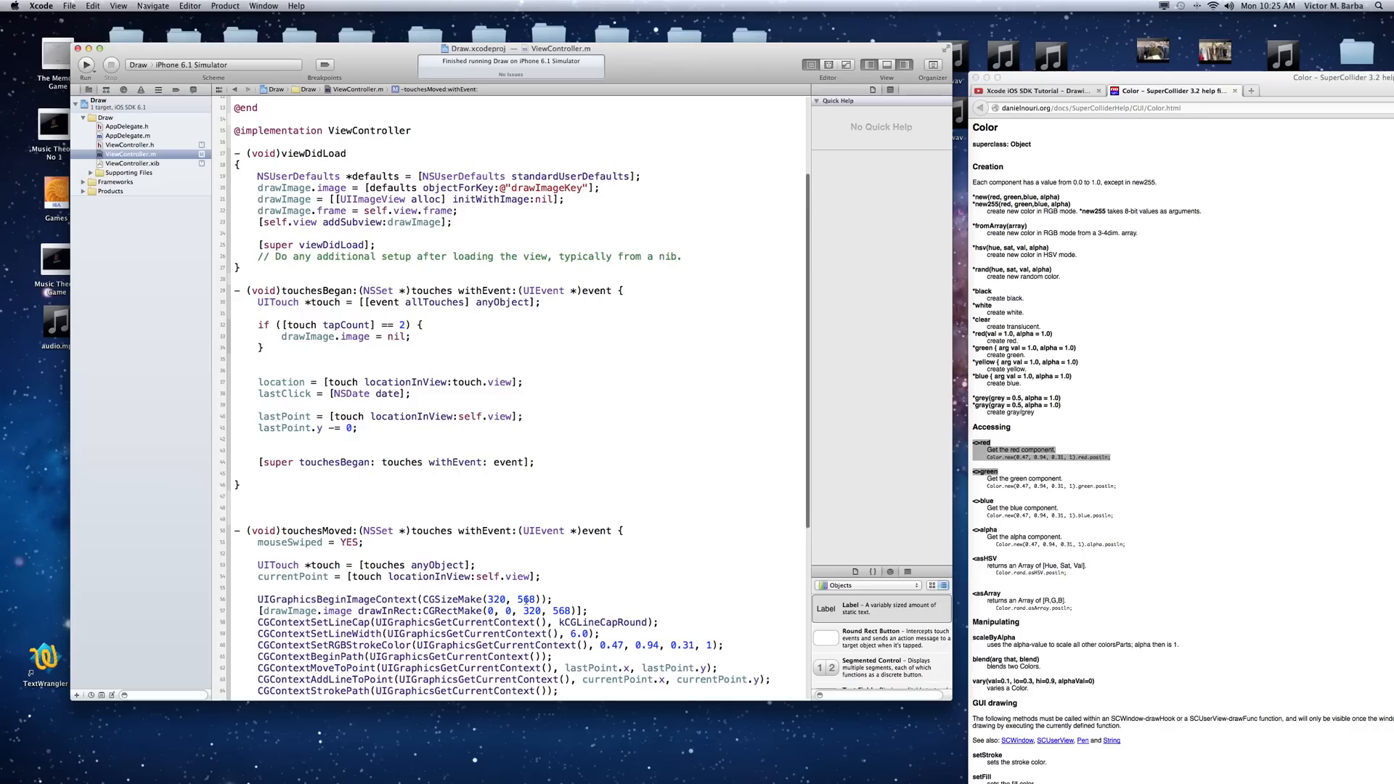
pyautogui.moveTo(478, 354)
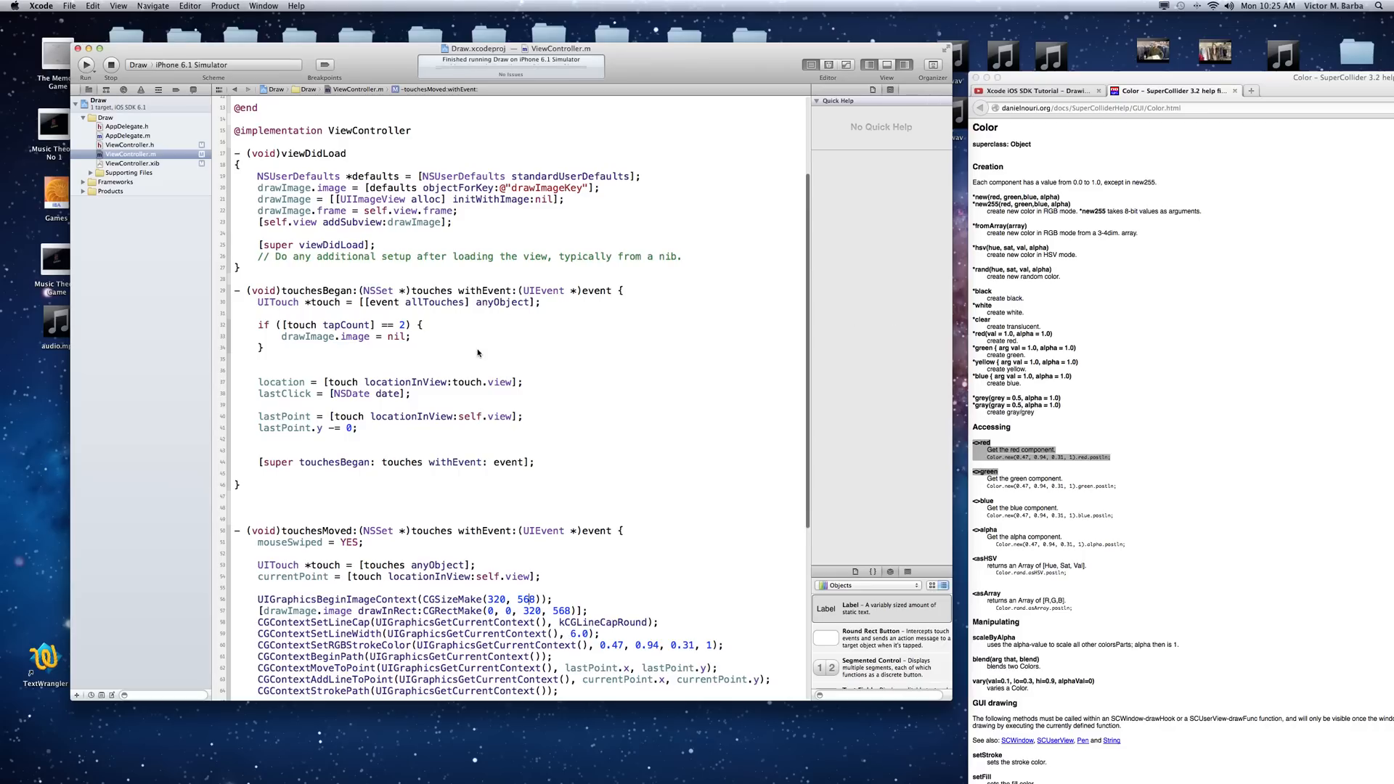
# Step: Run the rebuilt app, which still draws thin green strokes, then return to Firefox
pyautogui.click(86, 64)
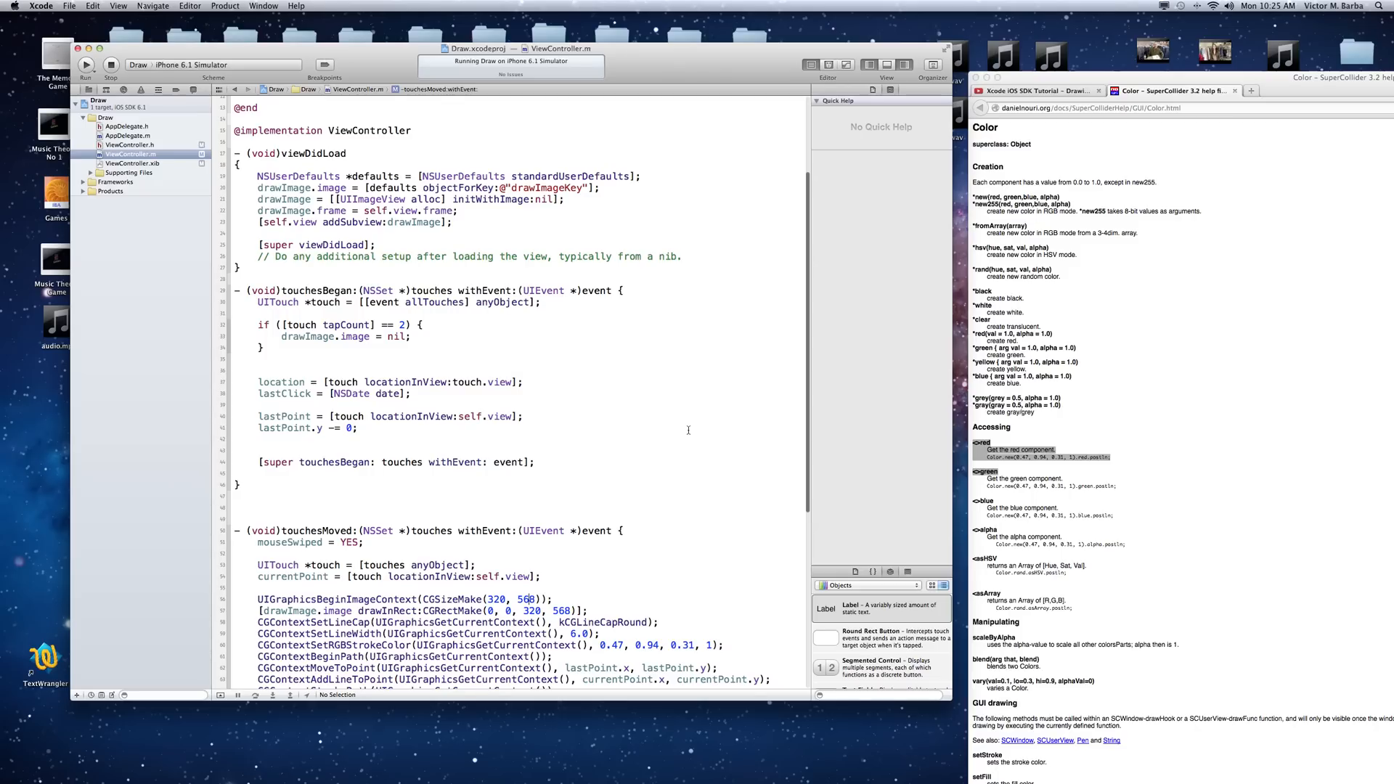
pyautogui.click(86, 64)
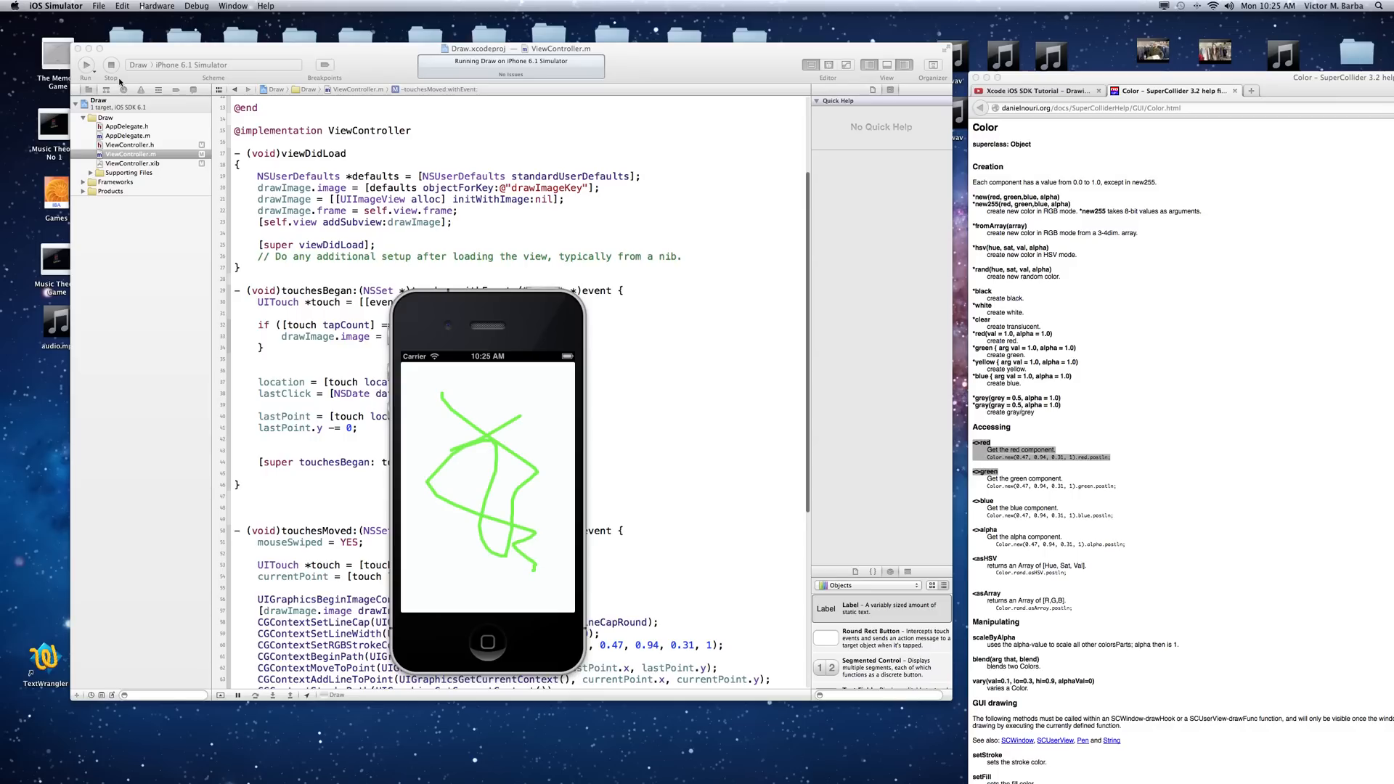
pyautogui.click(55, 6)
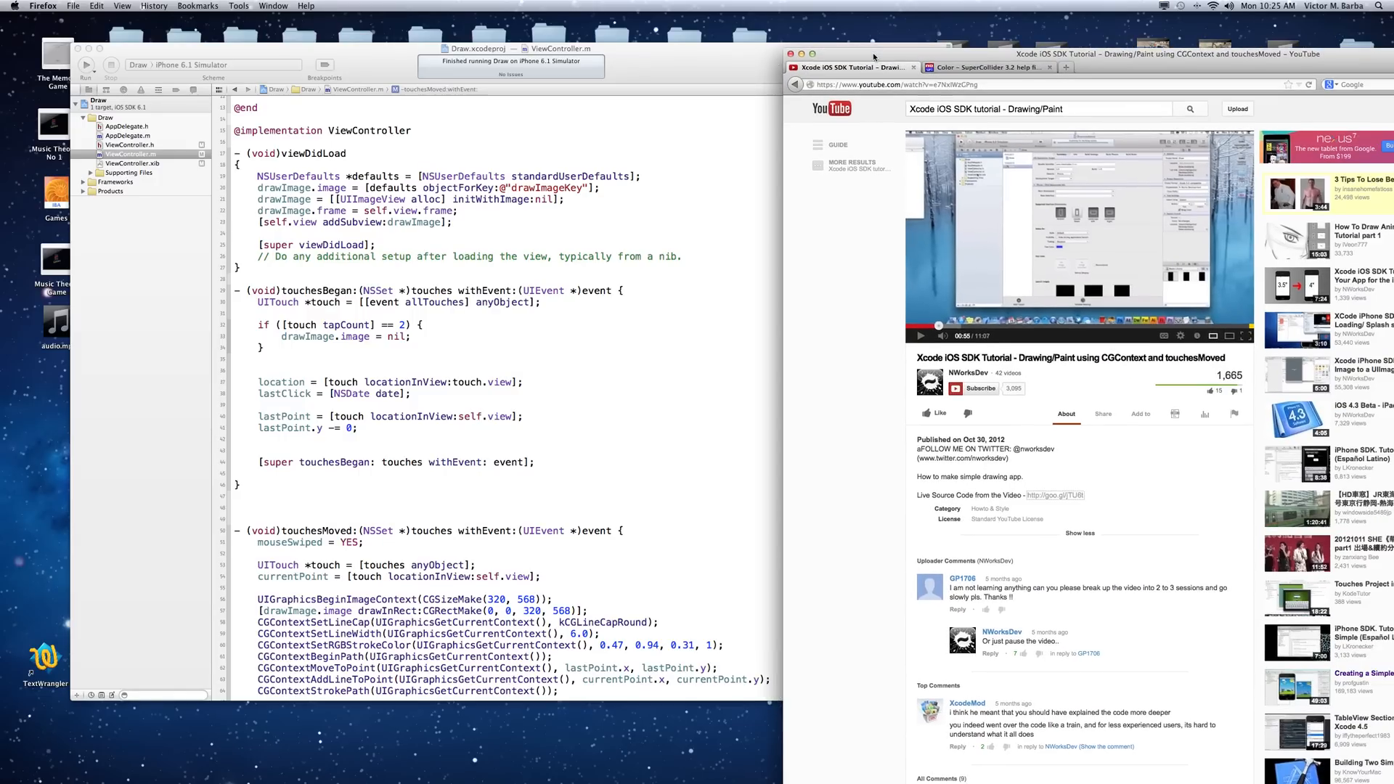
# Step: Scroll through the tutorial comments to the end and back toward the SuperCollider tab
pyautogui.scroll(-3)
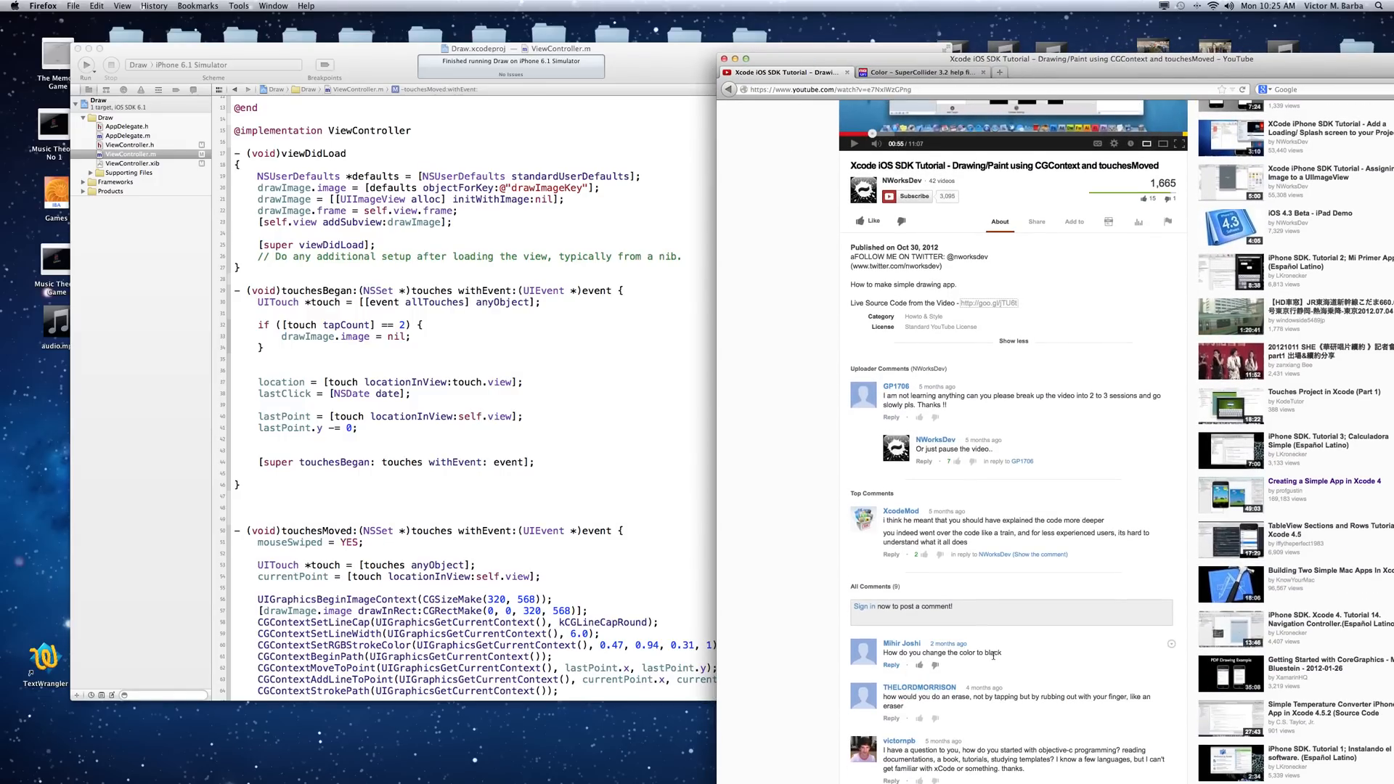
pyautogui.moveTo(936, 712)
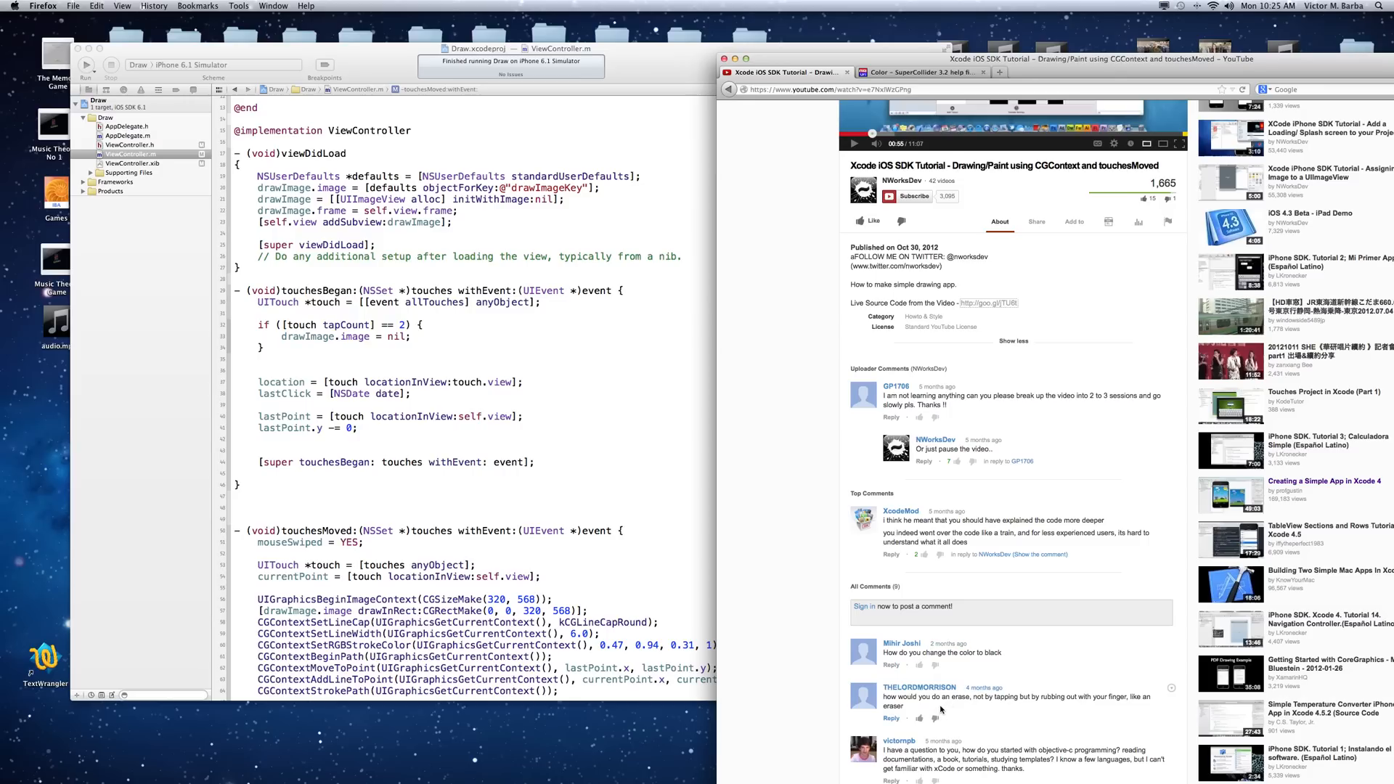
pyautogui.scroll(-3)
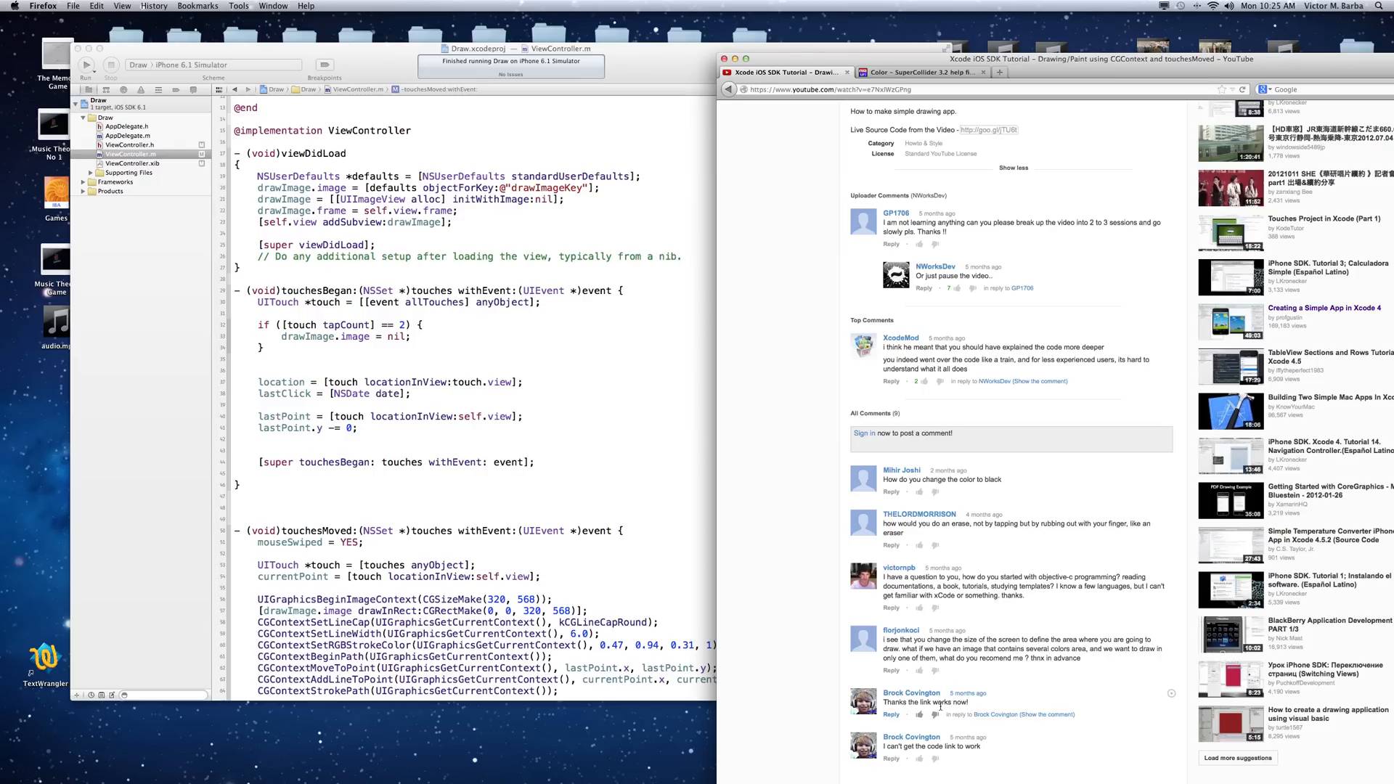
pyautogui.scroll(-3)
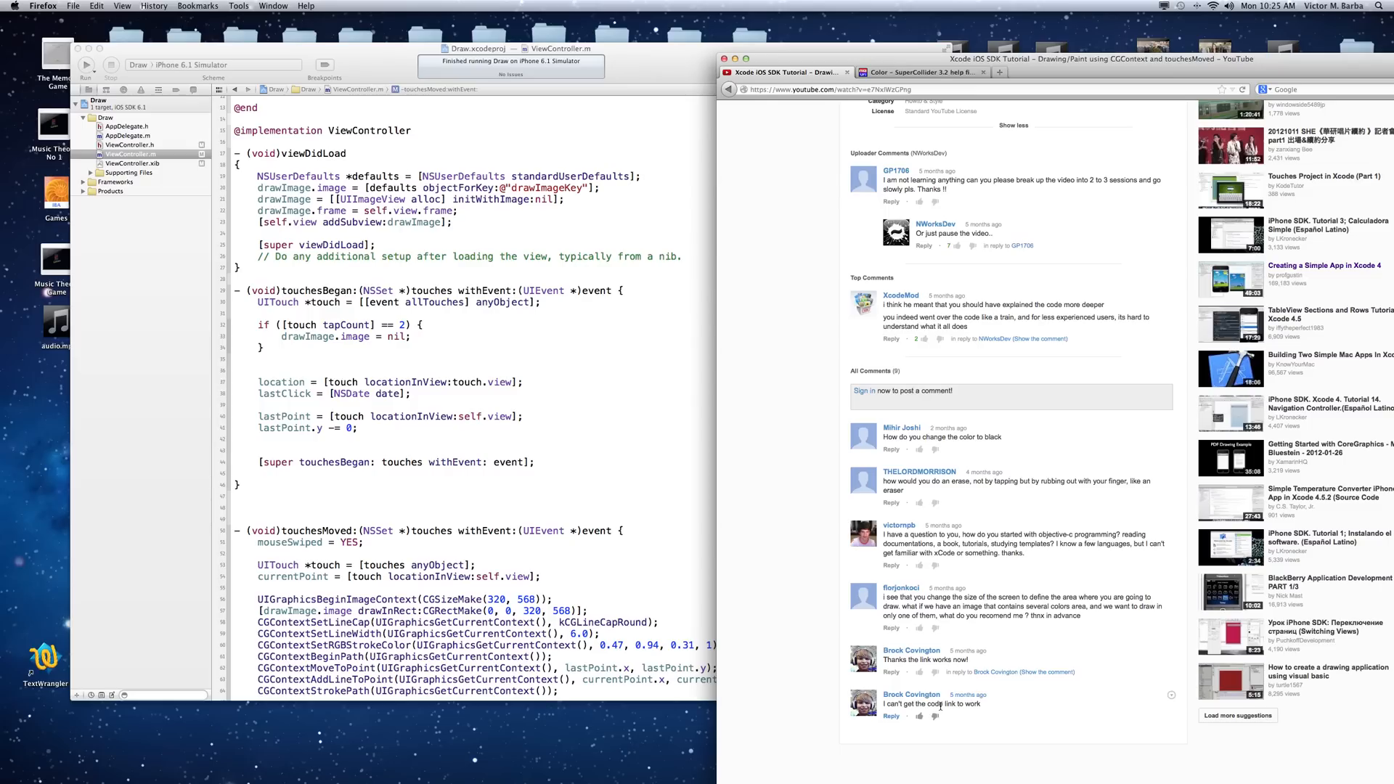
pyautogui.scroll(3)
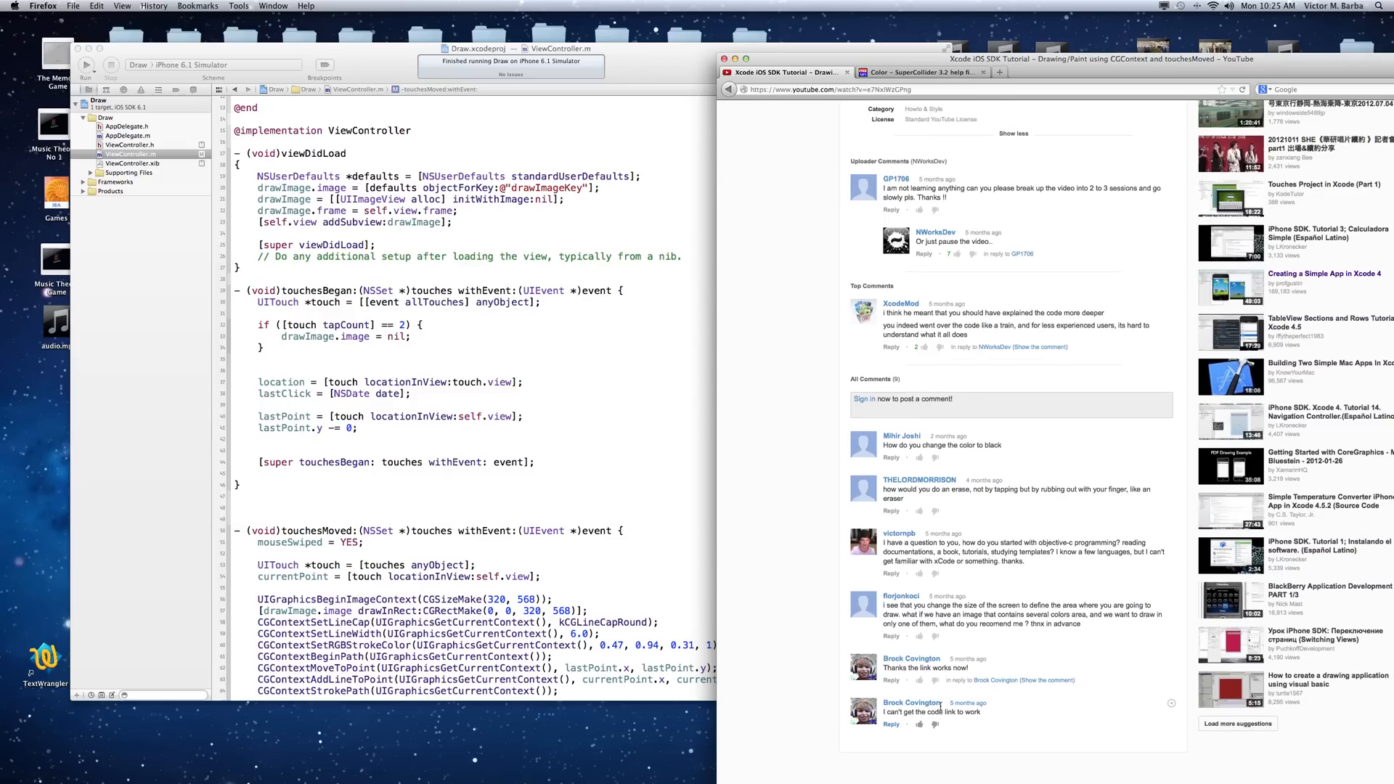
pyautogui.scroll(3)
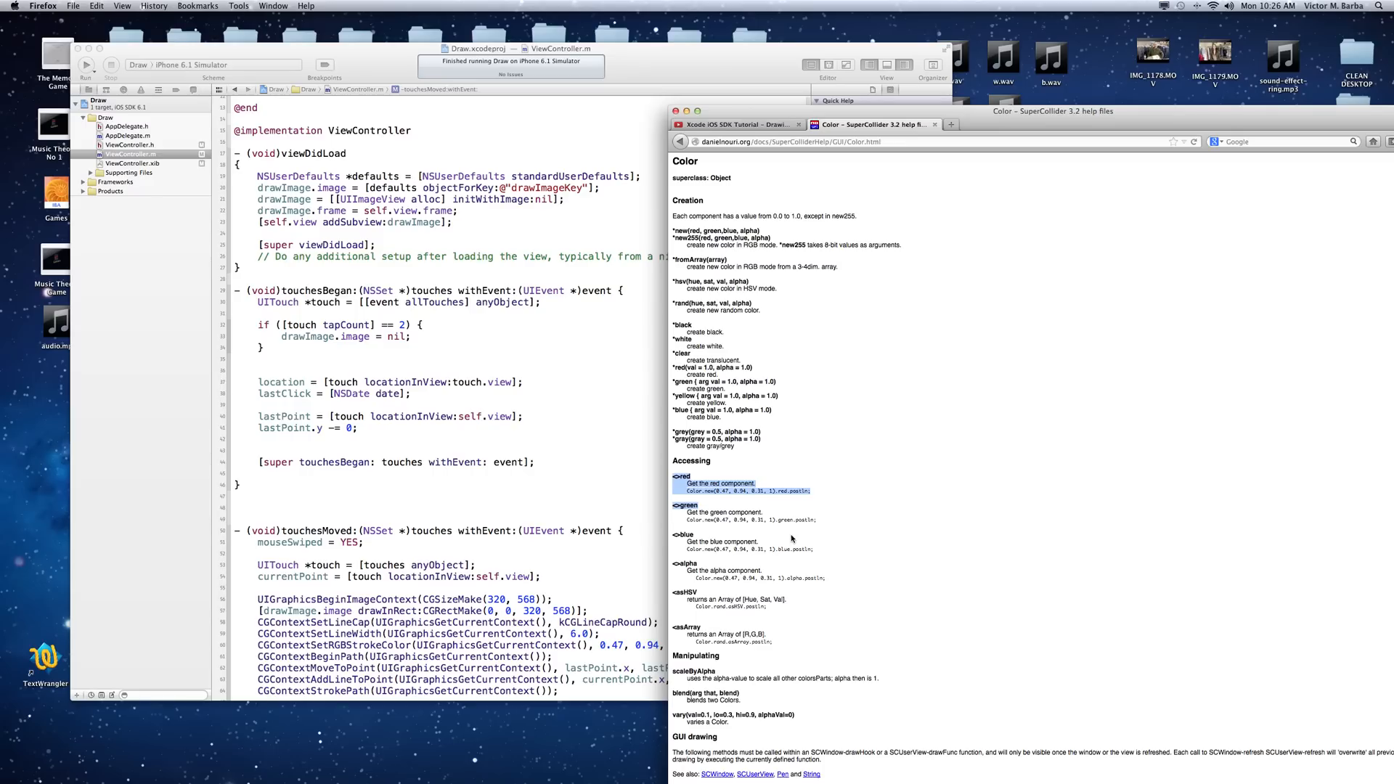
# Step: Scroll the Color help page down to its GUI drawing section and X-windows colour list
pyautogui.scroll(-3)
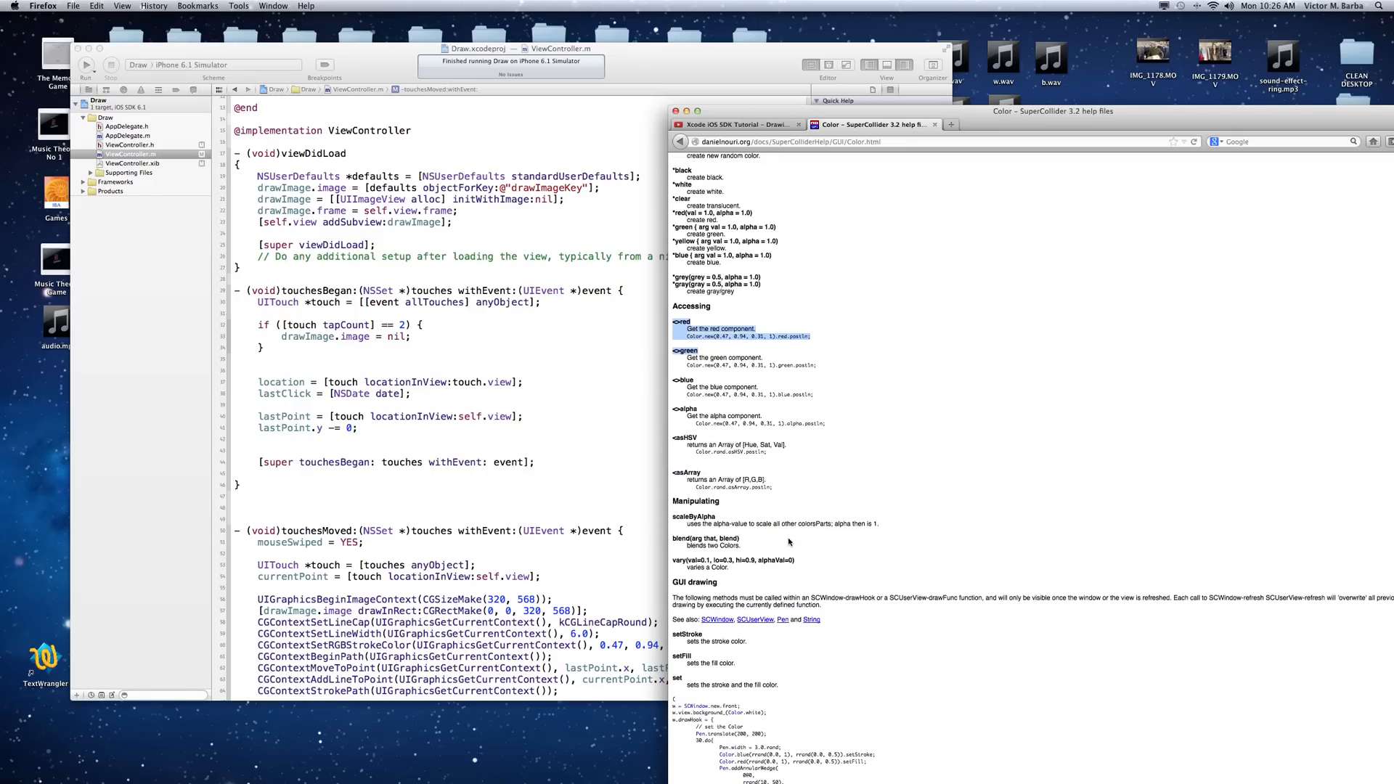
pyautogui.scroll(-3)
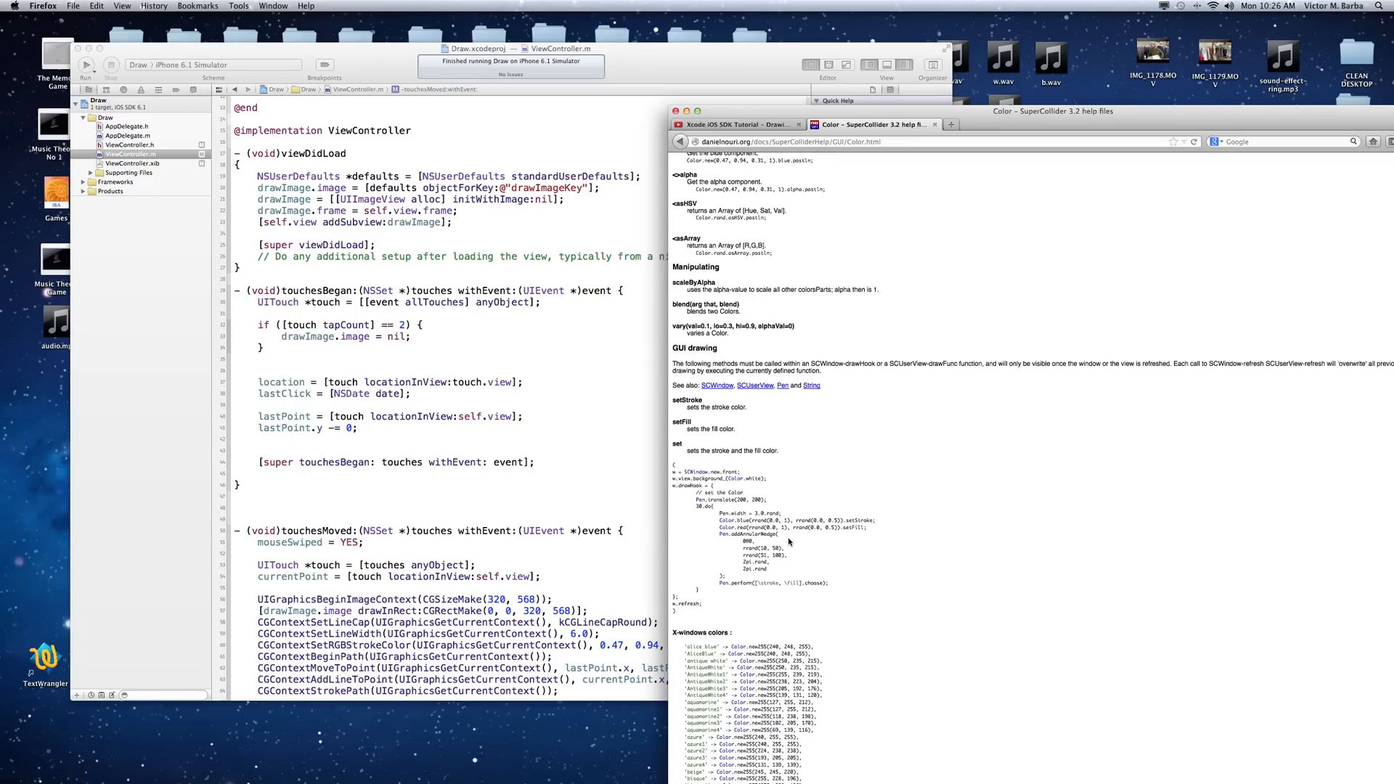
pyautogui.scroll(-3)
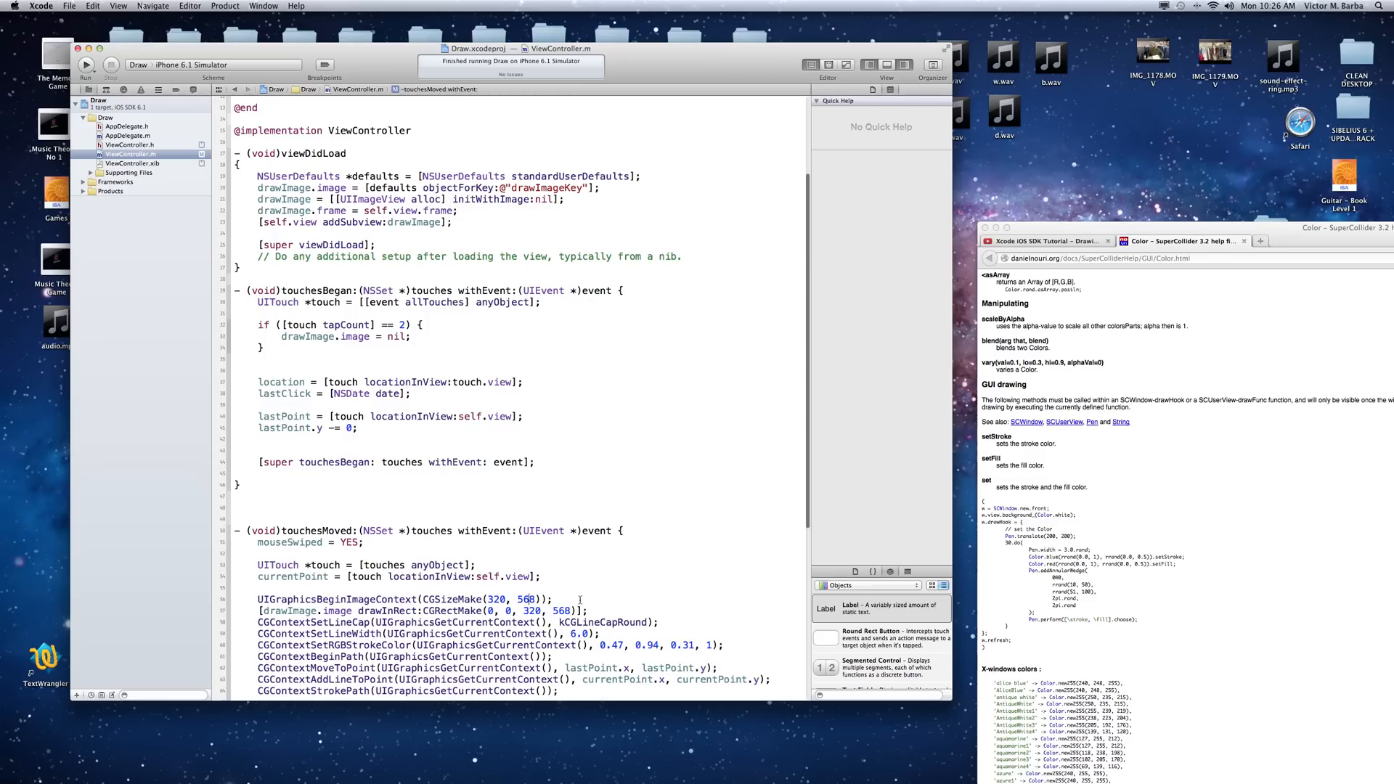
pyautogui.moveTo(439, 534)
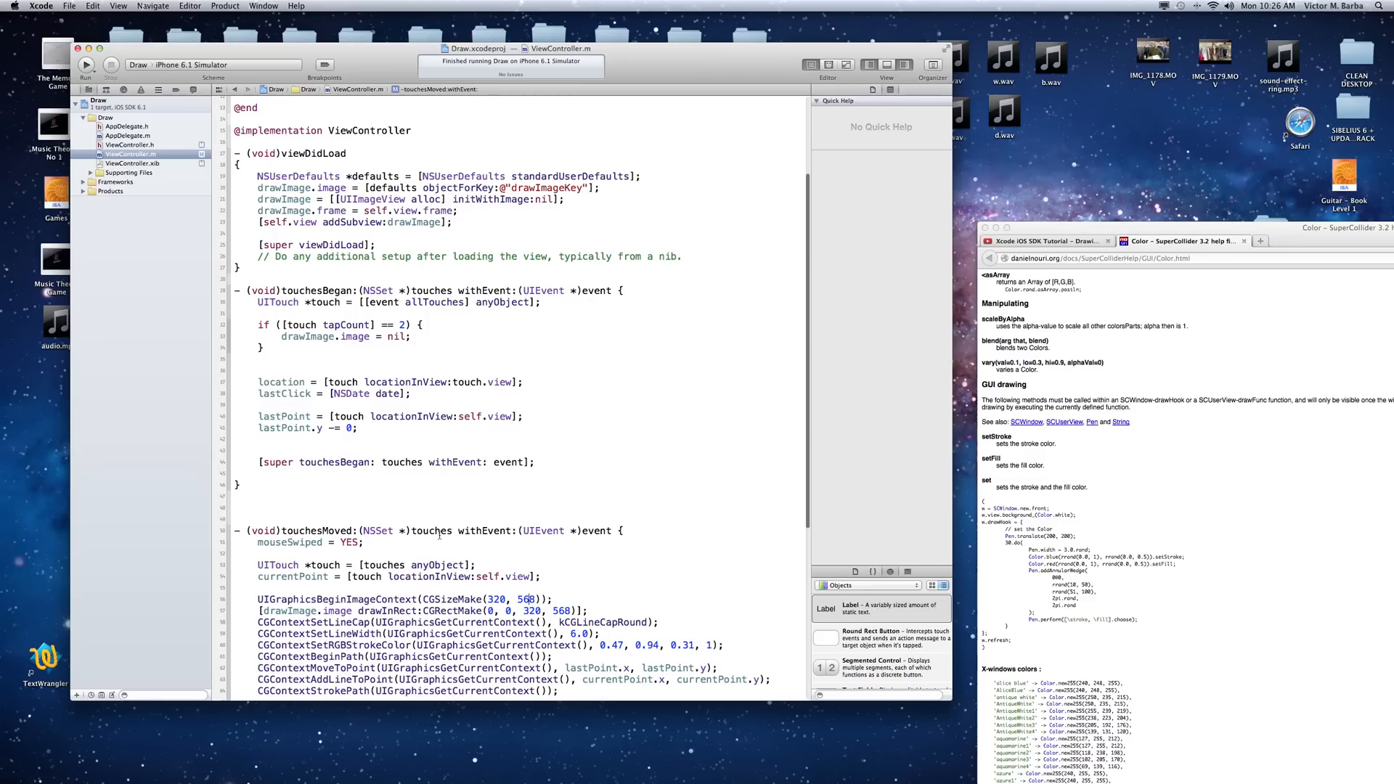